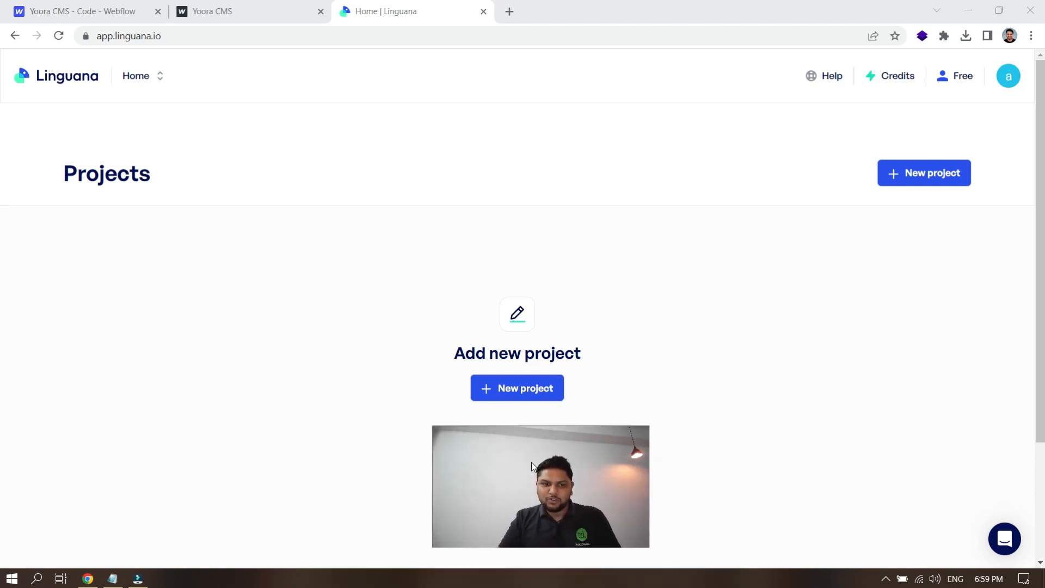
Step: Start a new project from the empty Linguana Projects page
scroll("down", 3)
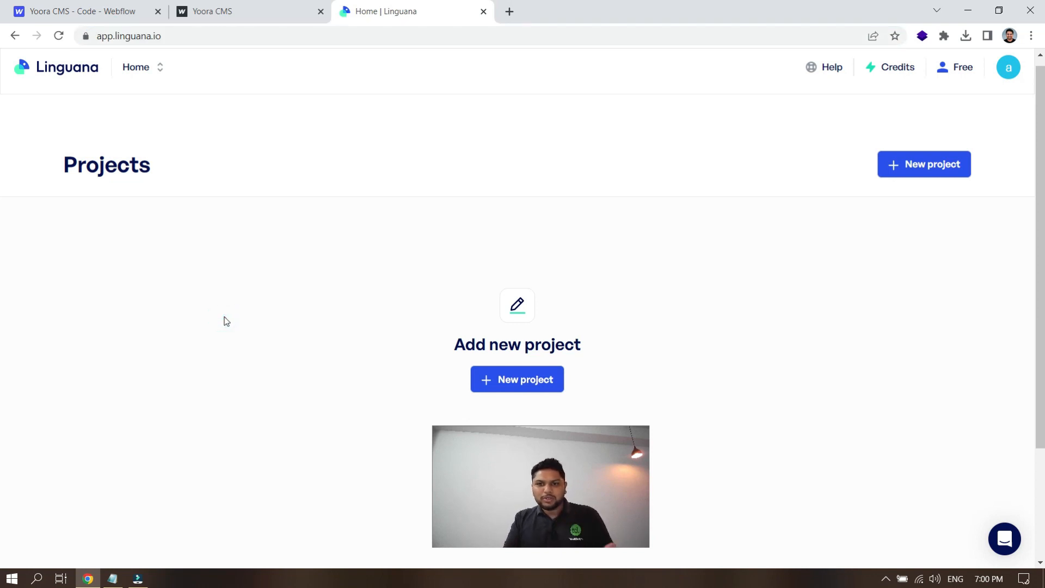
scroll("down", 3)
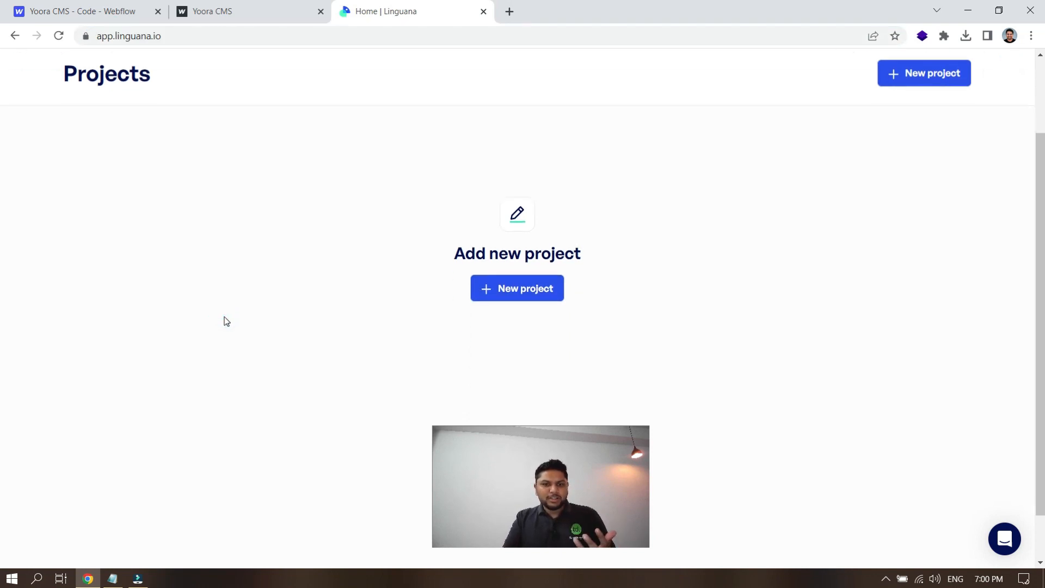
left_click(516, 288)
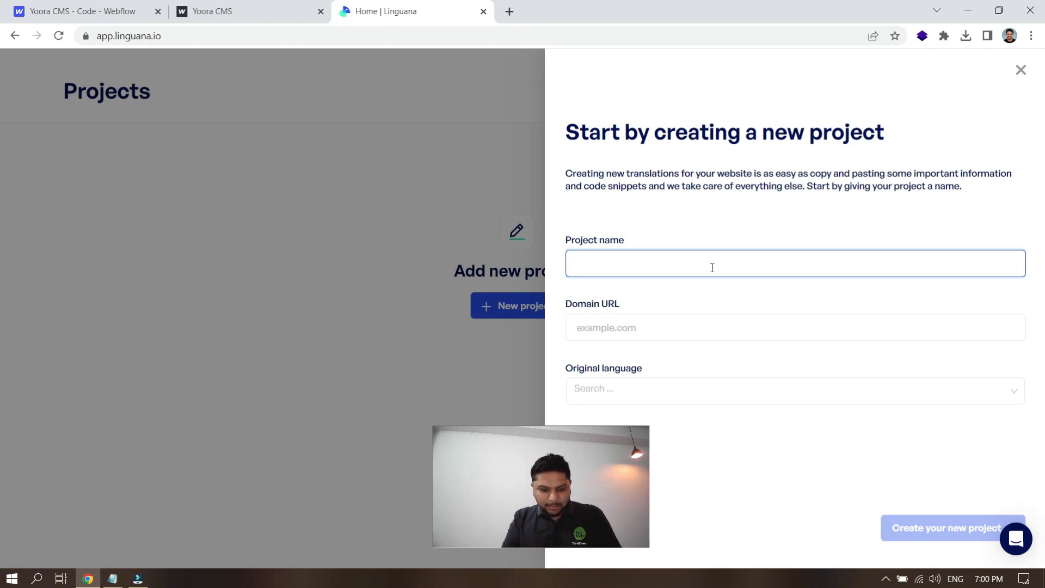
type("Yoora CMS")
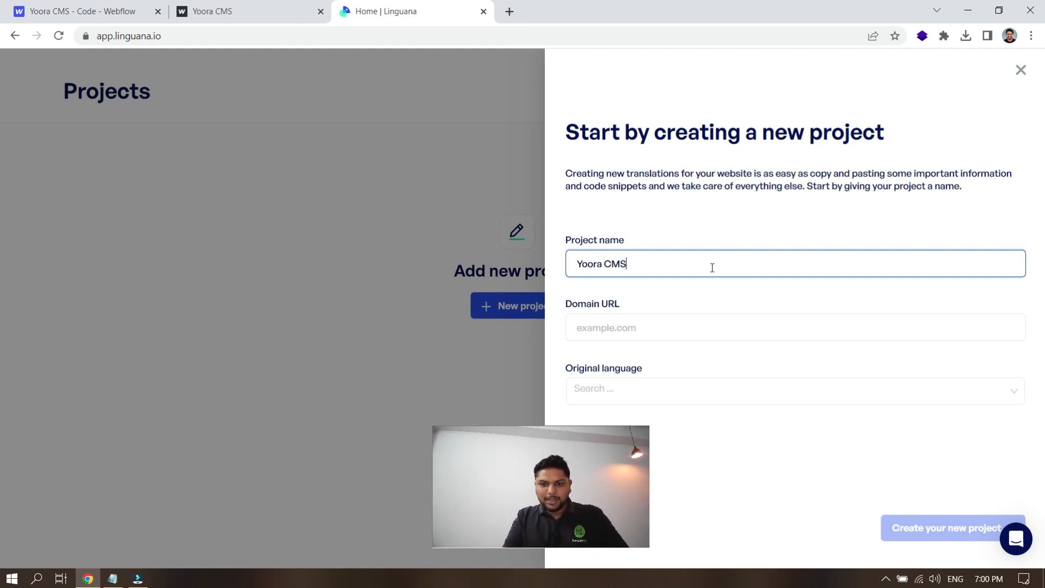
left_click(794, 327)
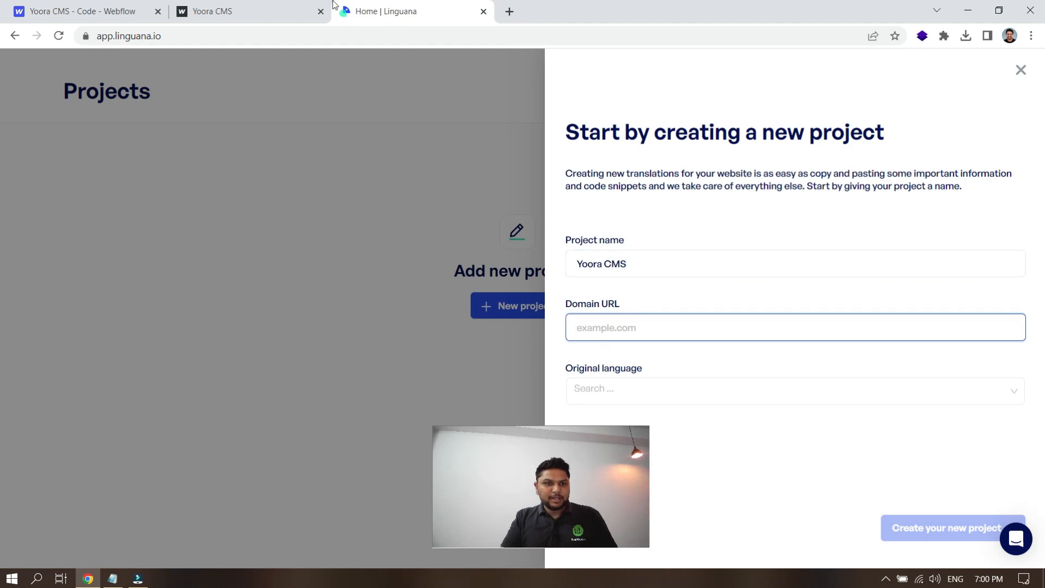
left_click(240, 10)
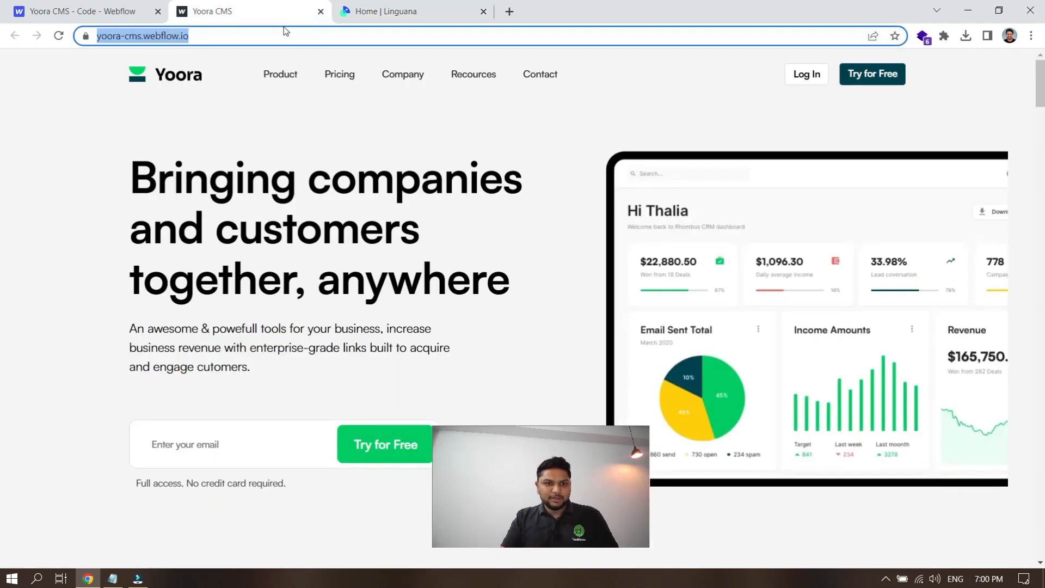
left_click(411, 11)
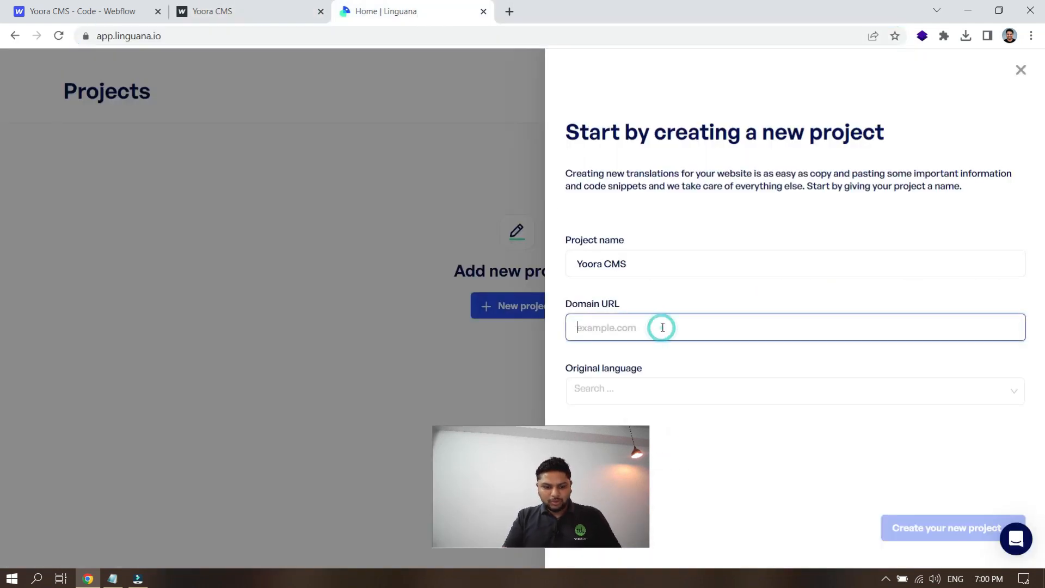
type("https://yoora-cms.webflow.io/")
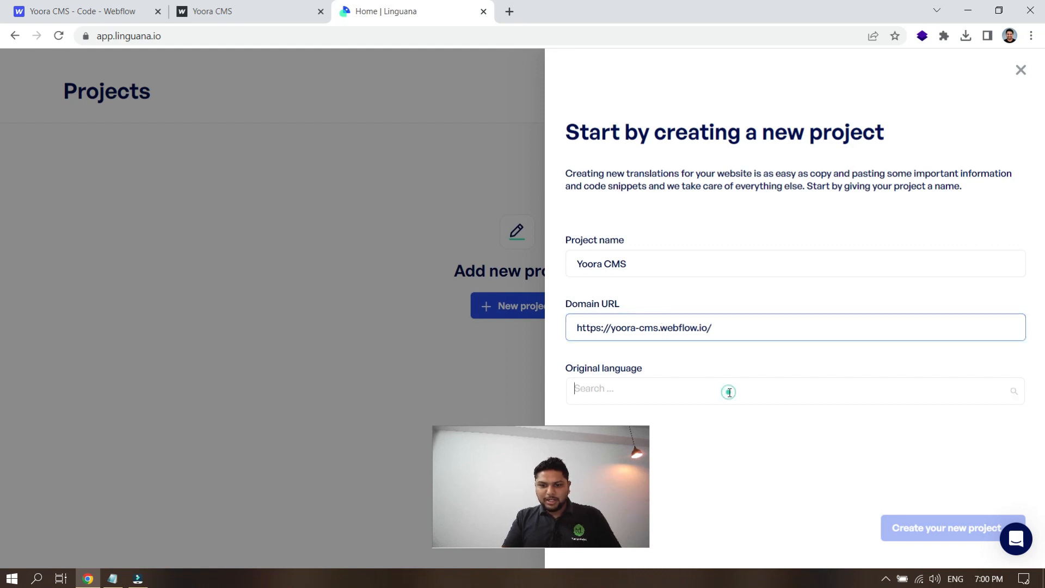
Step: Choose English as the original language and create the project
type("eng")
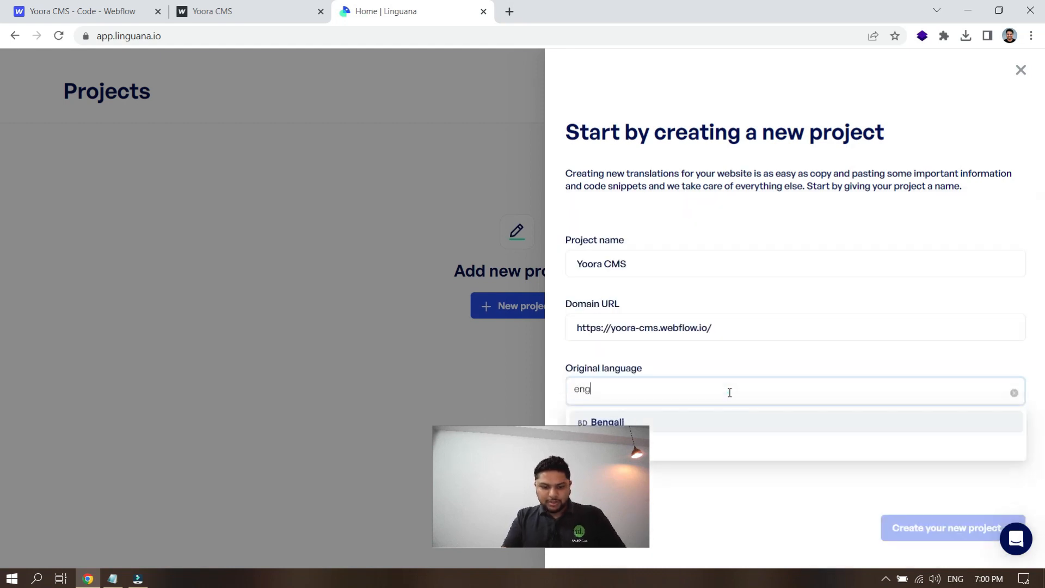
left_click(609, 422)
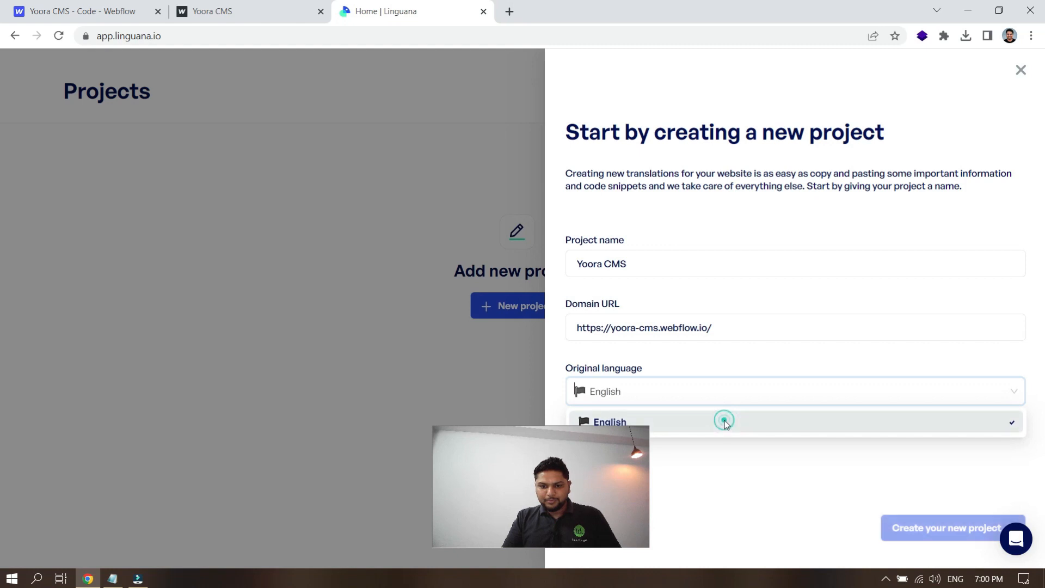
left_click(608, 421)
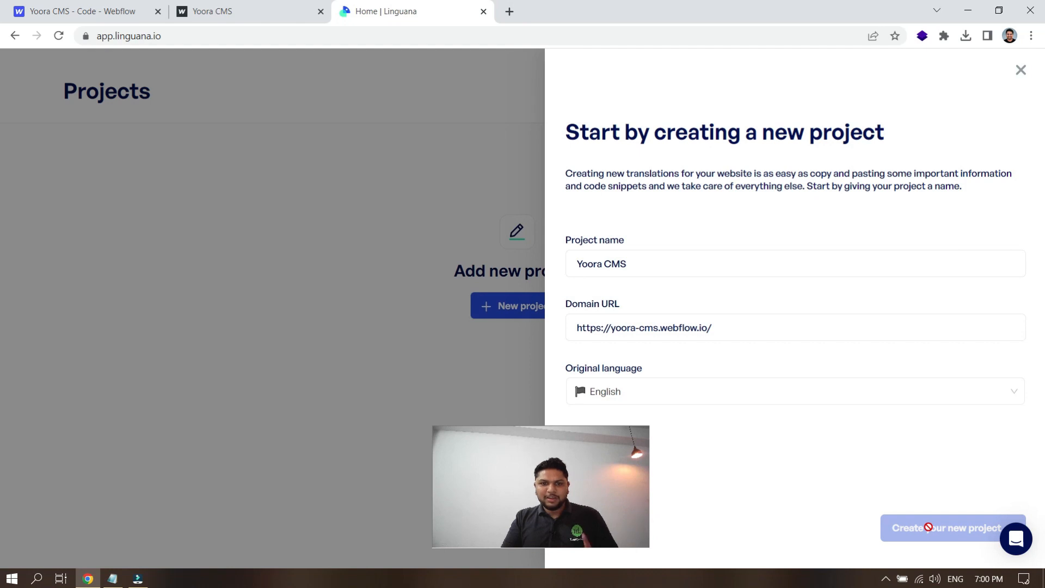
left_click(951, 527)
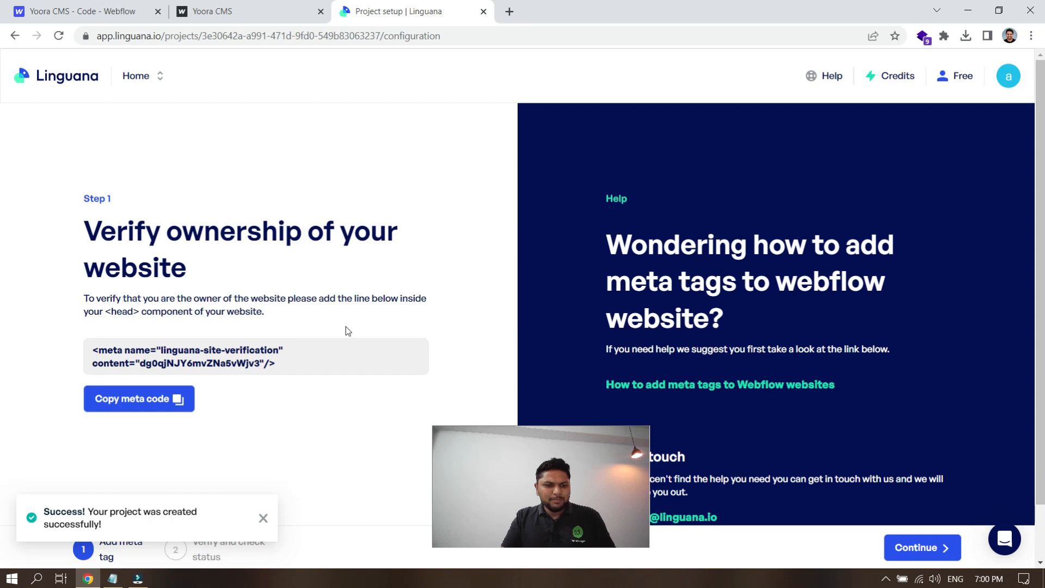
Step: Save the copied linguana-site-verification meta tag into Webflow's Custom Code head code
left_click(138, 399)
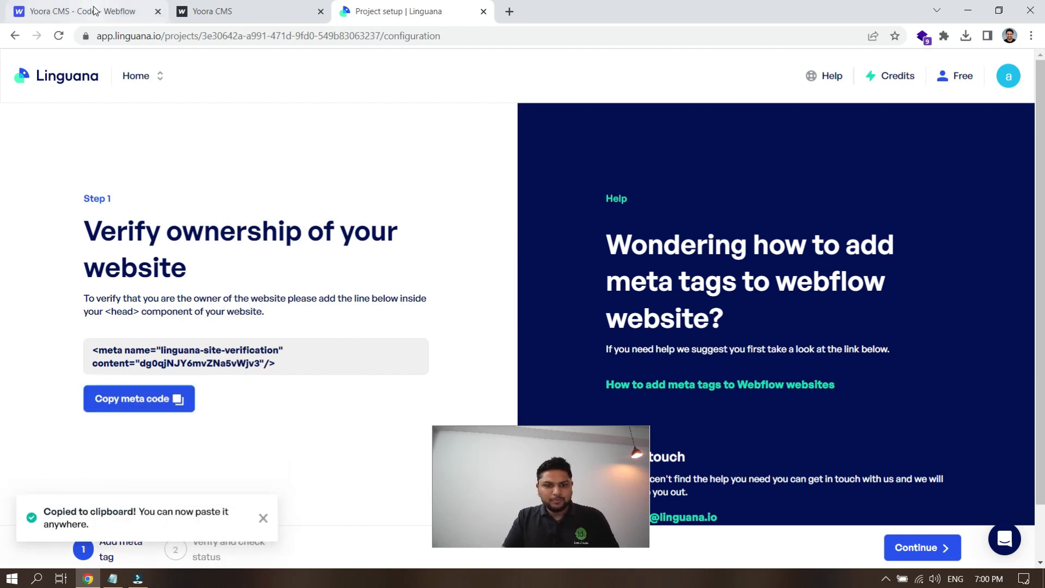
left_click(80, 11)
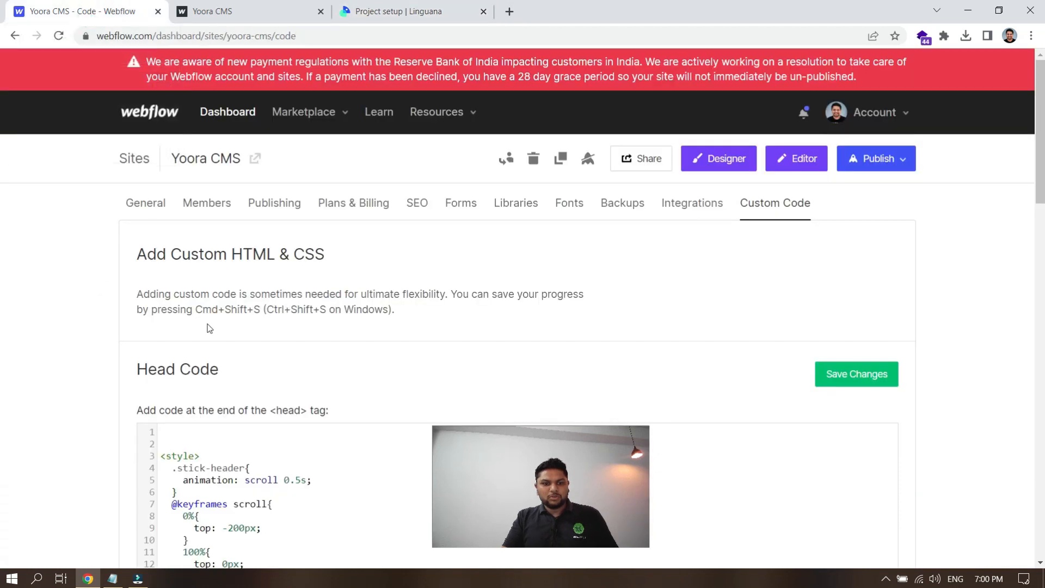
type("<meta name=\"linguana-site-verification\" content=\"")
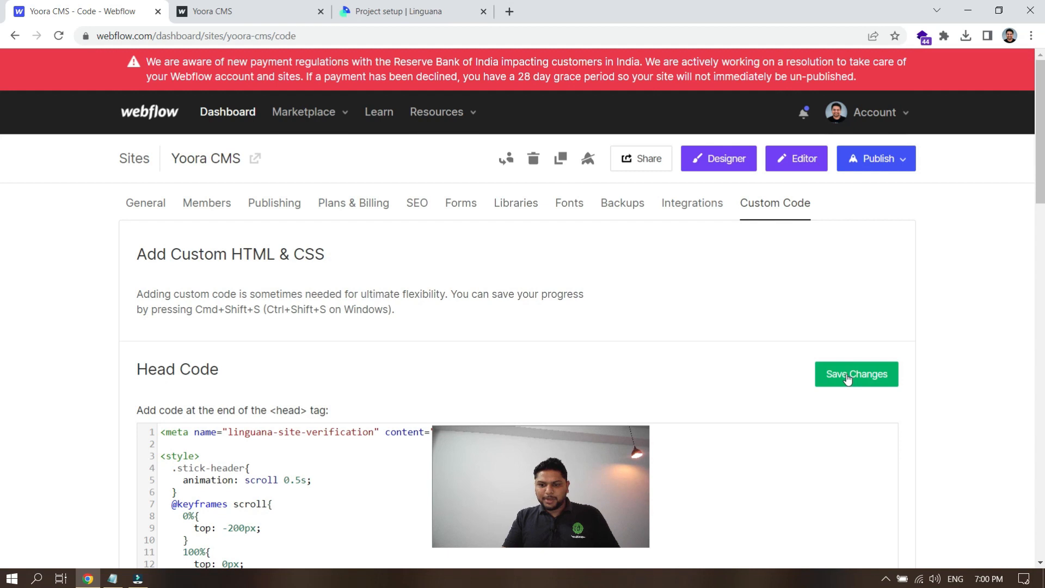
left_click(856, 373)
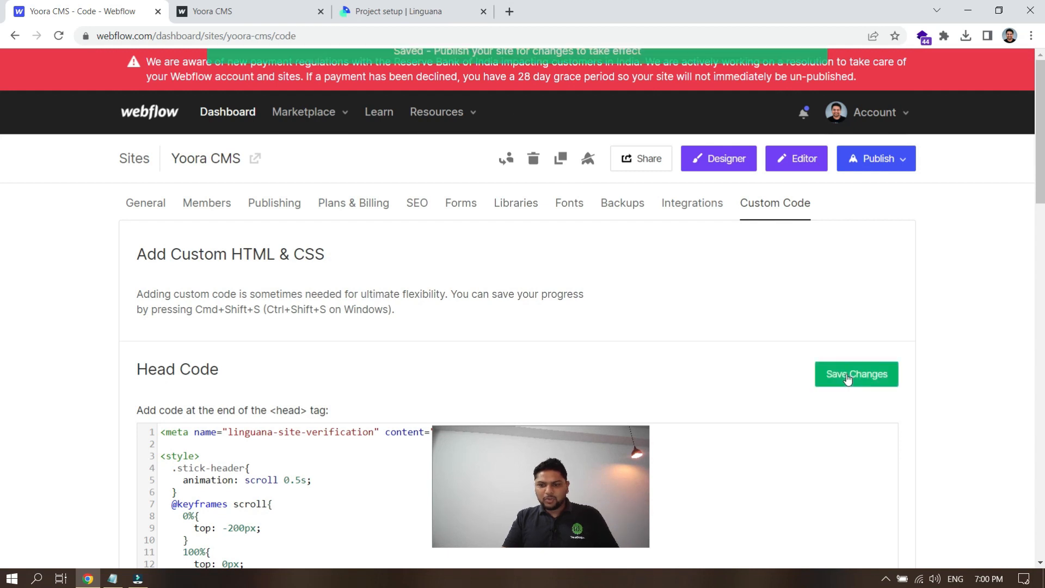
Step: Publish the Webflow site to yoora-cms.webflow.io so the verification tag goes live
left_click(876, 157)
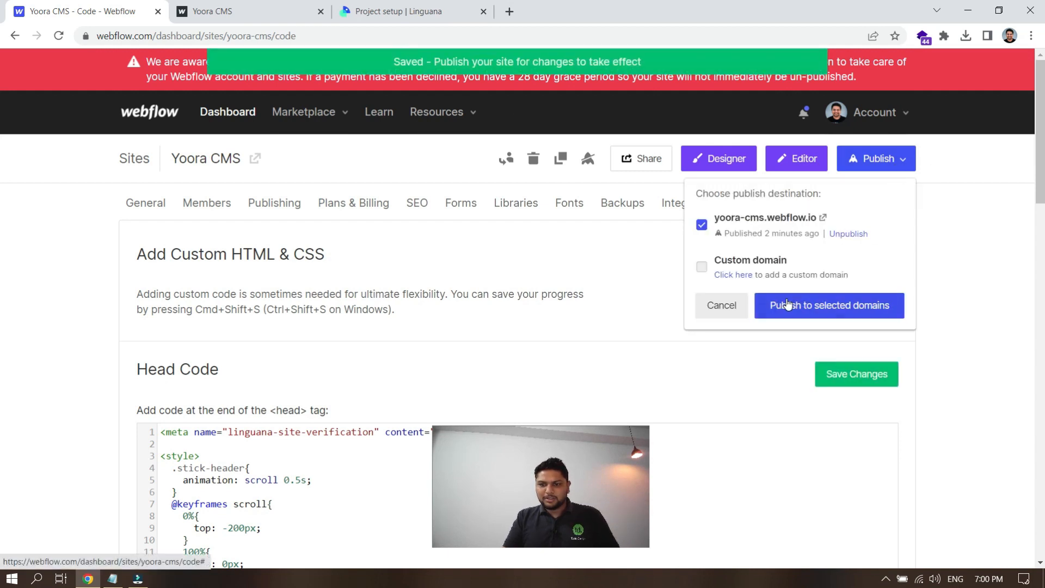
left_click(829, 305)
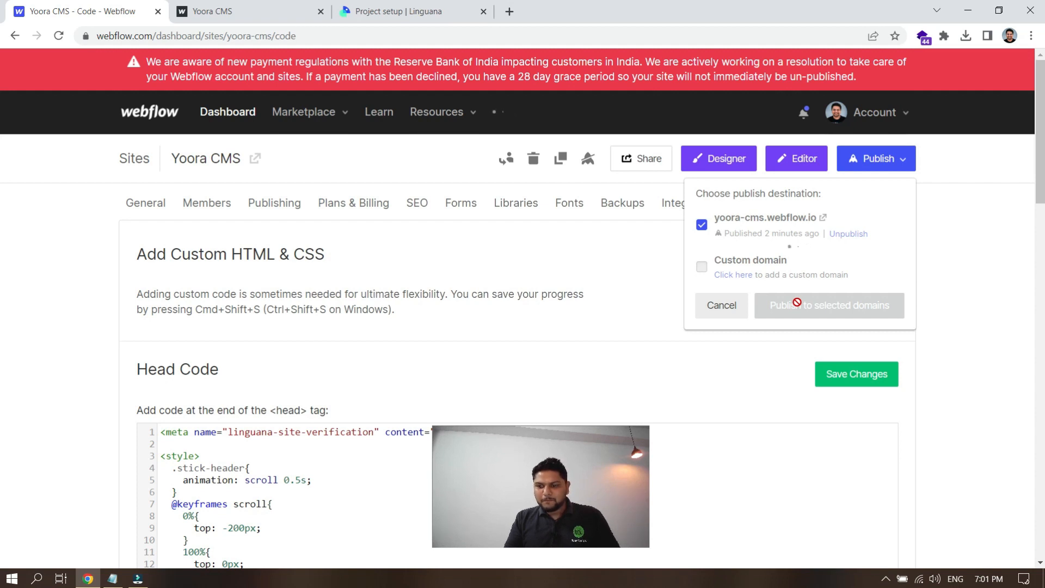
left_click(829, 305)
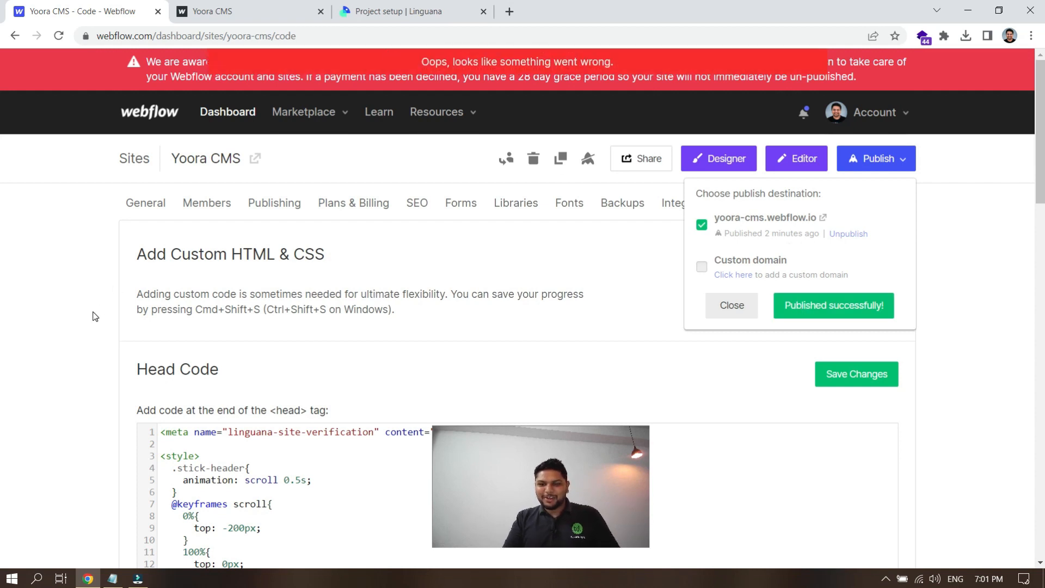
left_click(730, 304)
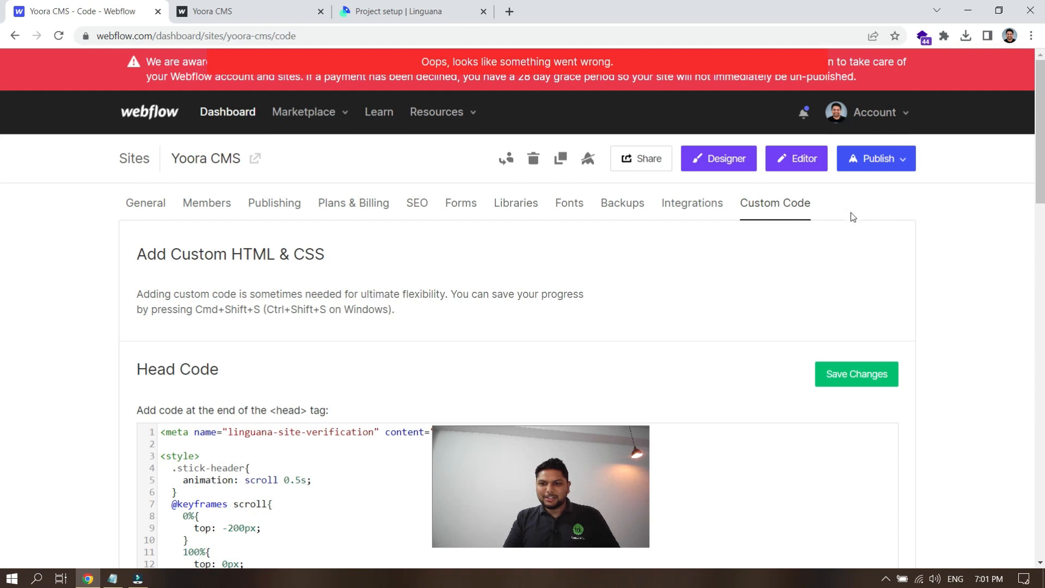
Step: Publish to yoora-cms.webflow.io once more and return to Linguana's verification step
left_click(875, 157)
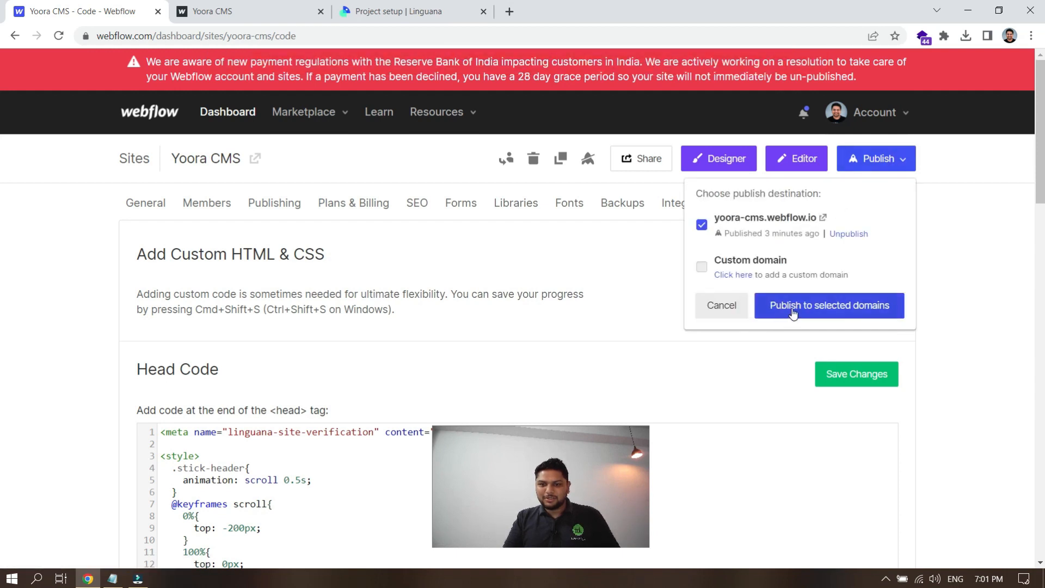
left_click(829, 305)
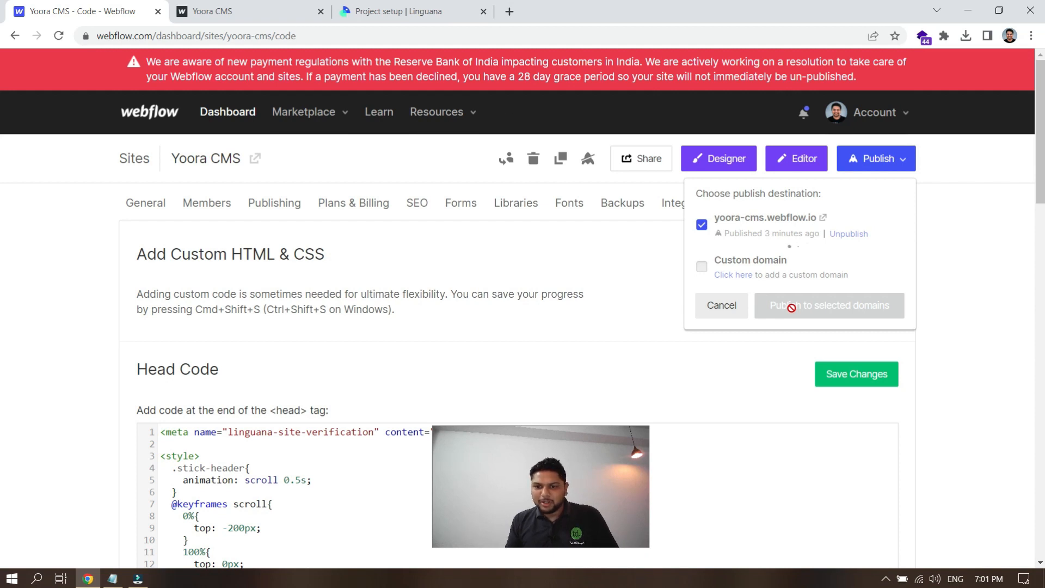
left_click(828, 305)
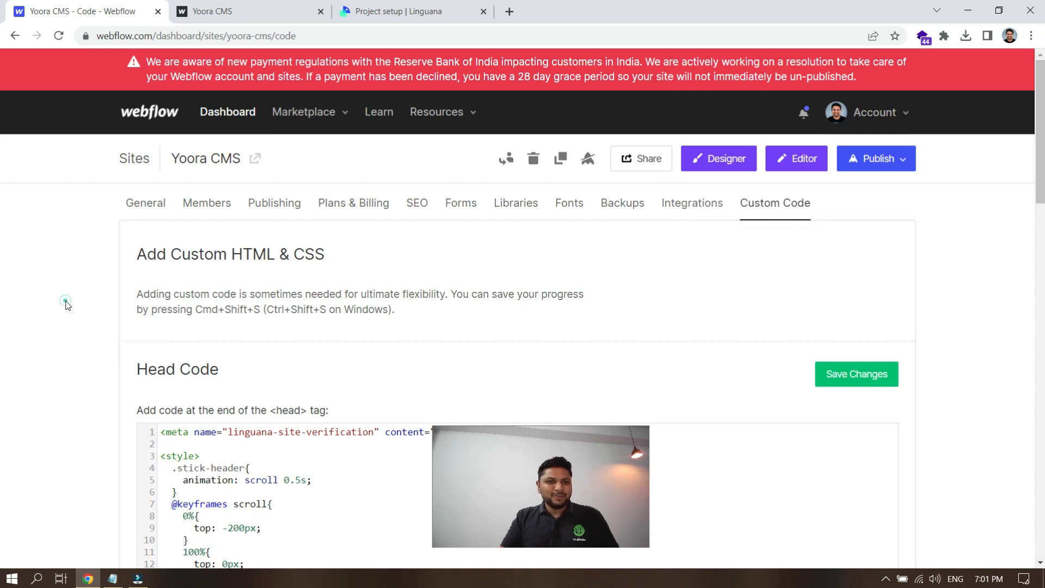
left_click(399, 11)
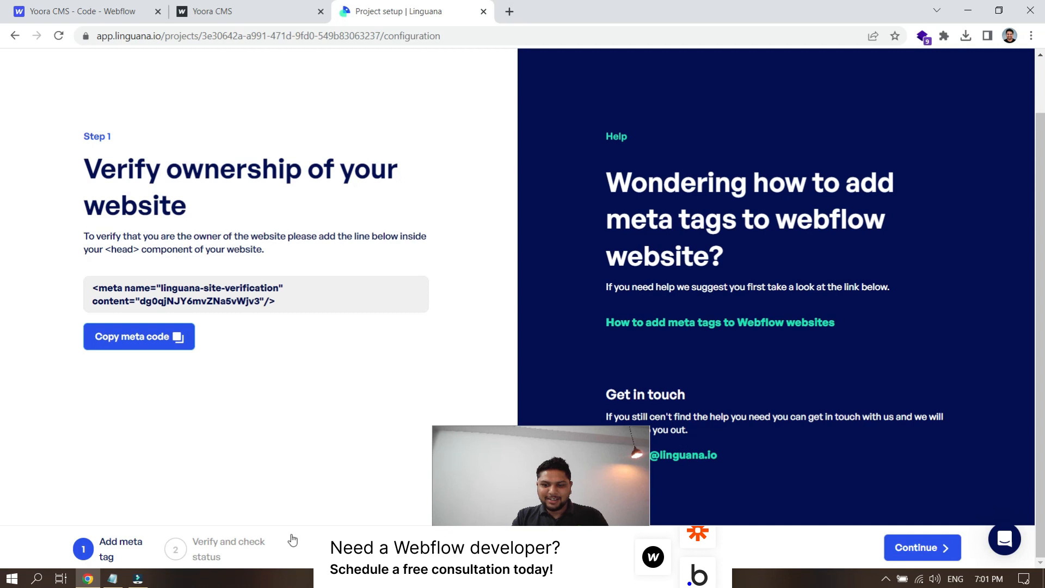
Step: Let Linguana detect the meta tag and complete the Yoora CMS project setup
left_click(922, 547)
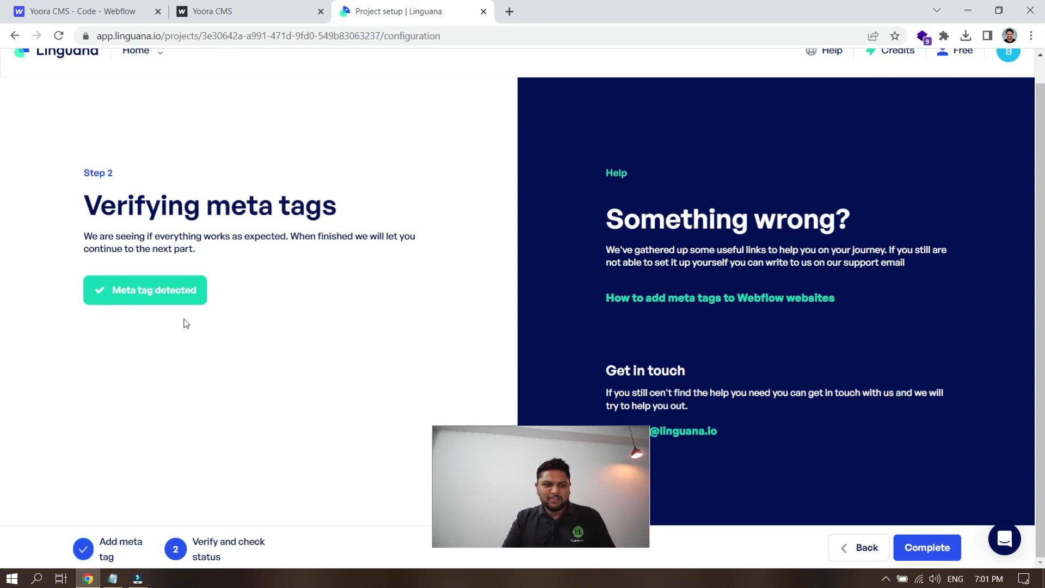
left_click(925, 547)
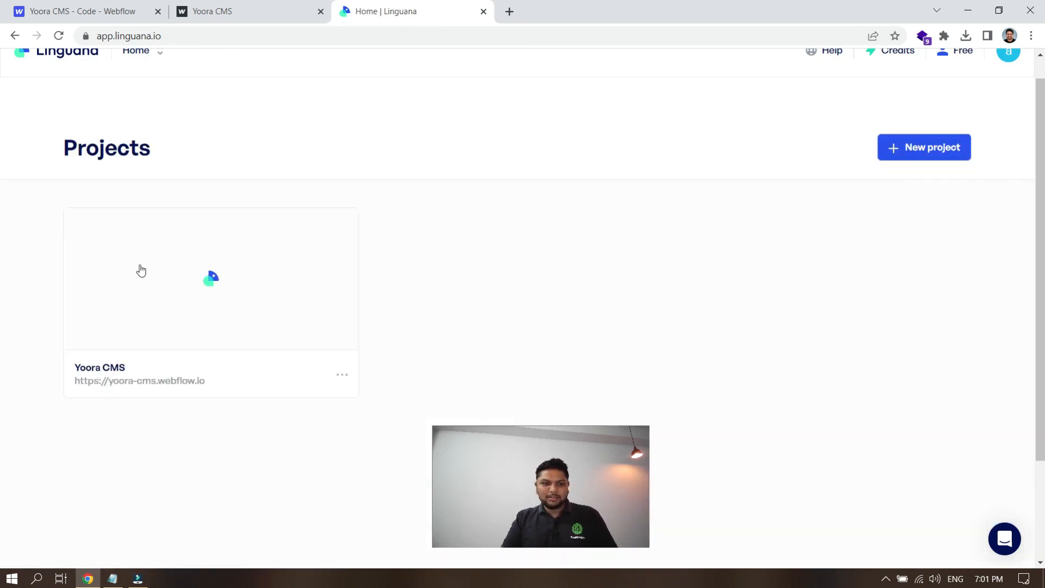
Step: Add German (searched as 'germ') as a new language in the Yoora CMS project
left_click(210, 278)
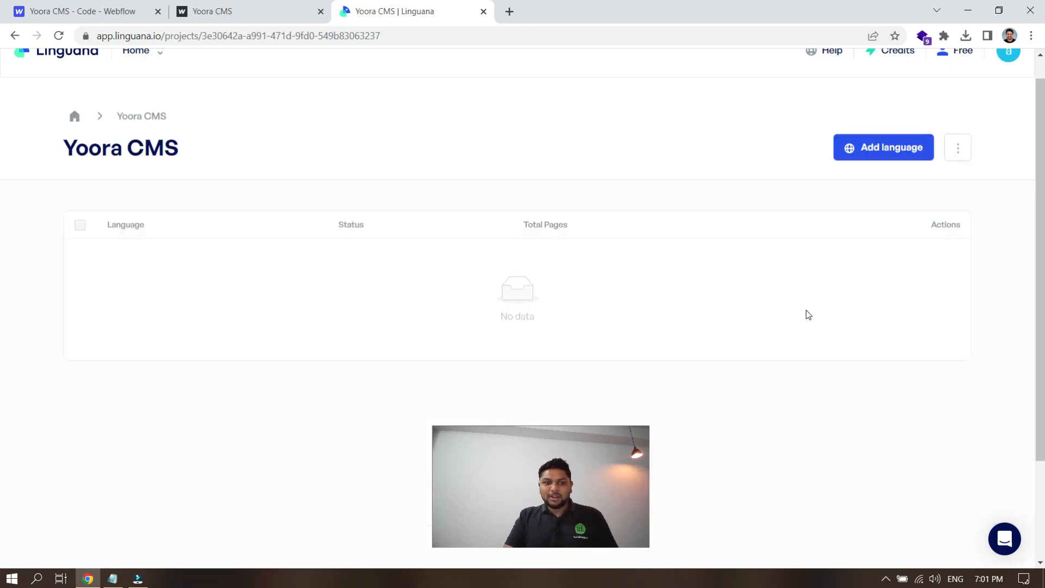
mouse_move(283, 188)
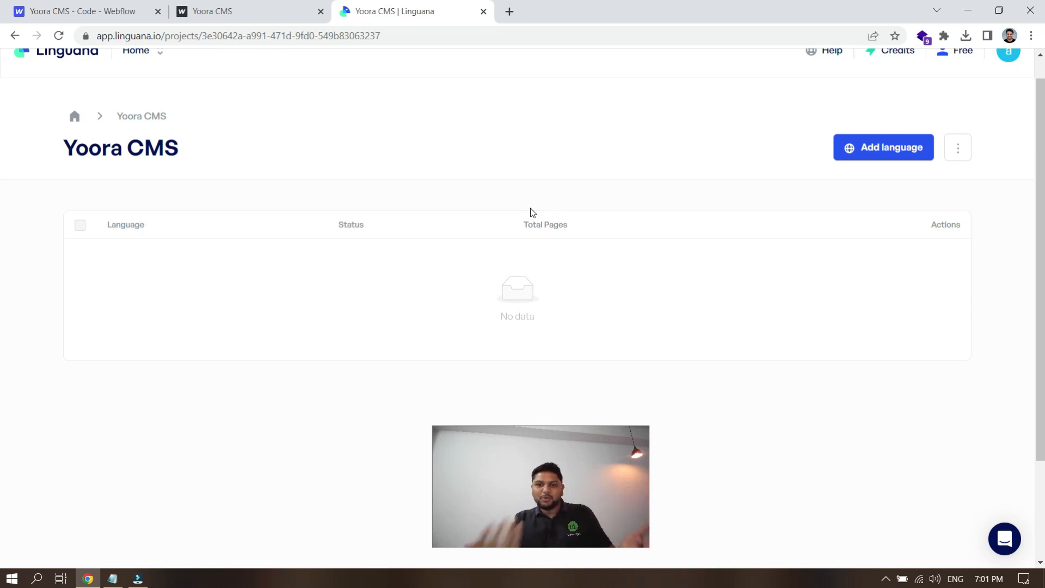
left_click(882, 147)
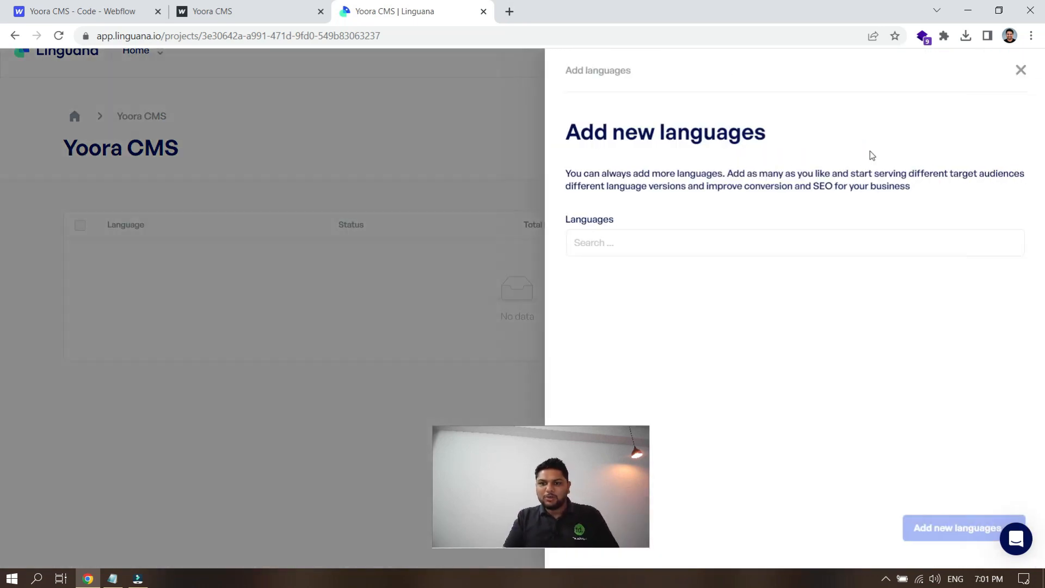
left_click(779, 242)
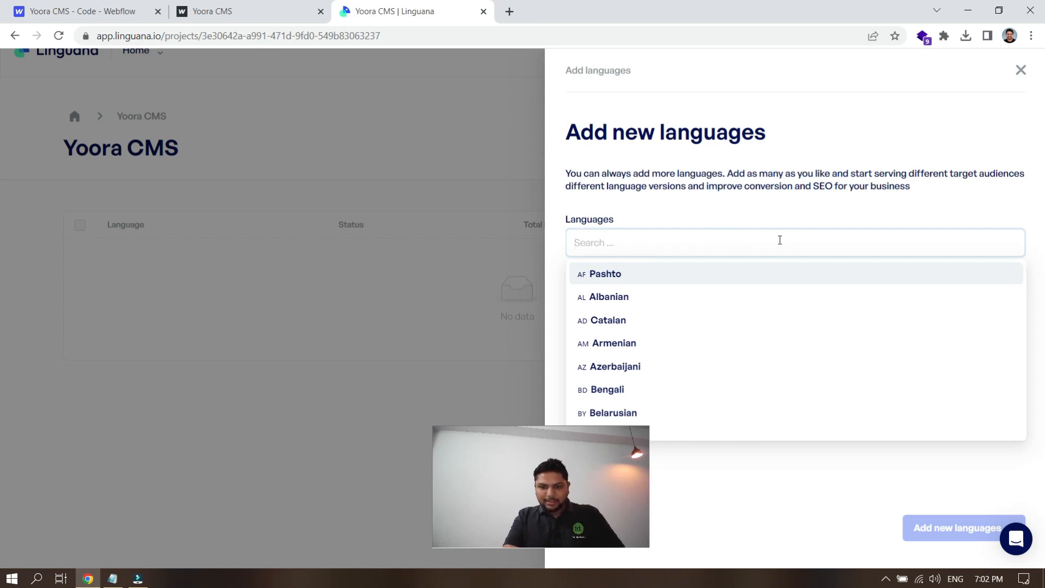
type("germ")
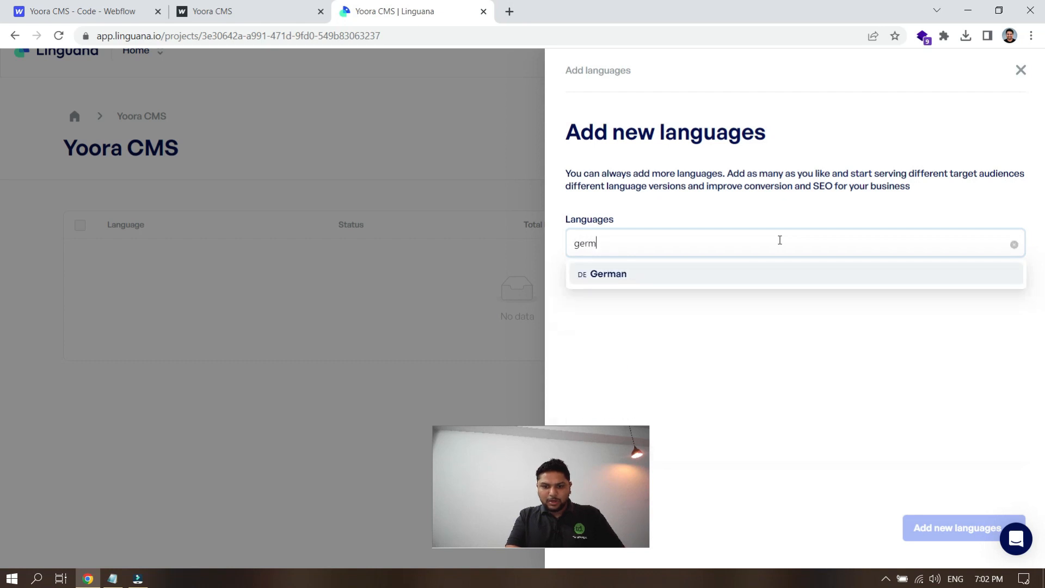
left_click(607, 273)
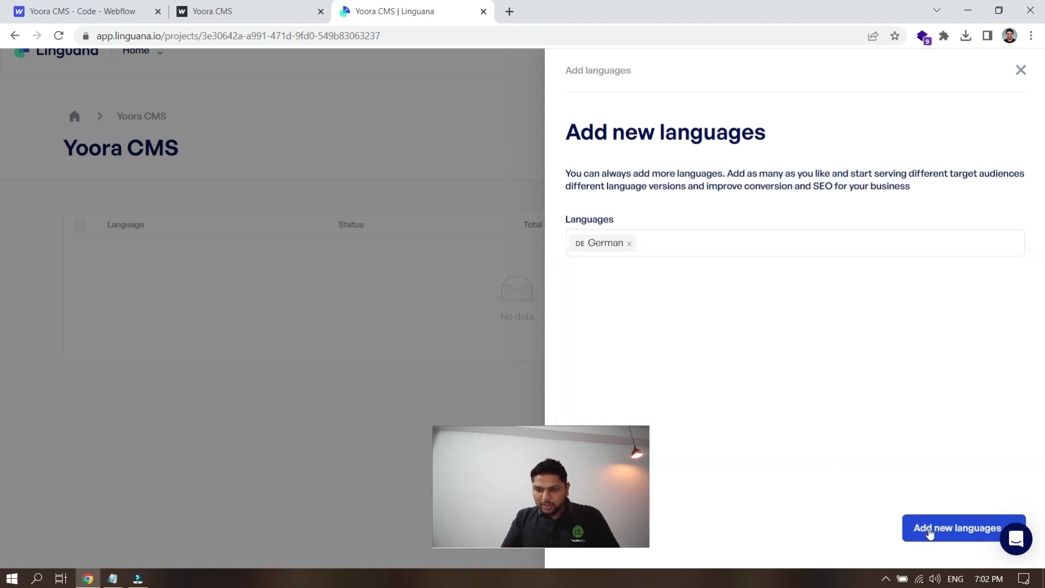
left_click(961, 526)
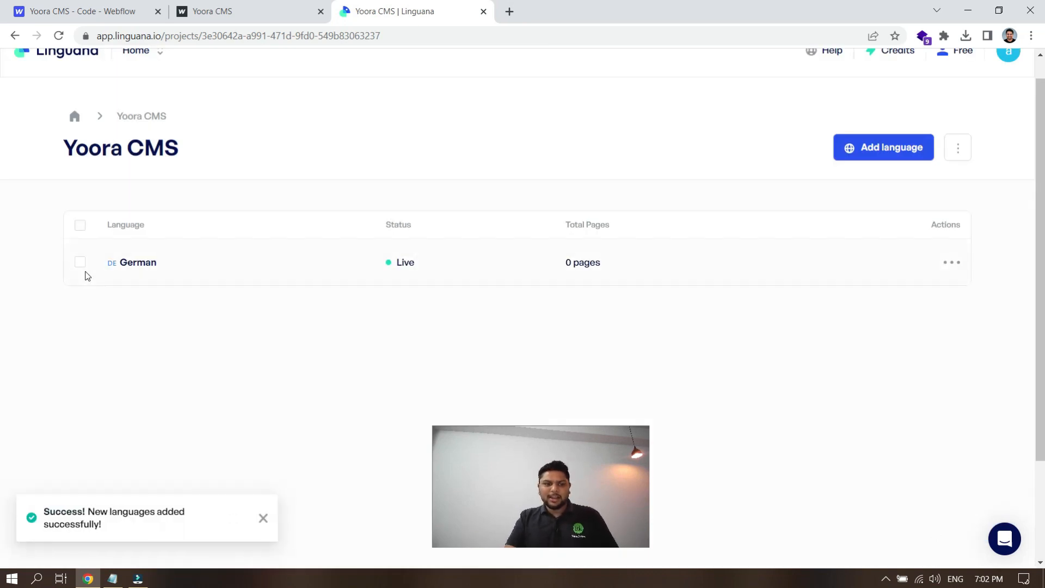
Step: Open the German language and scroll its synced page list down to the 'about' page
left_click(138, 262)
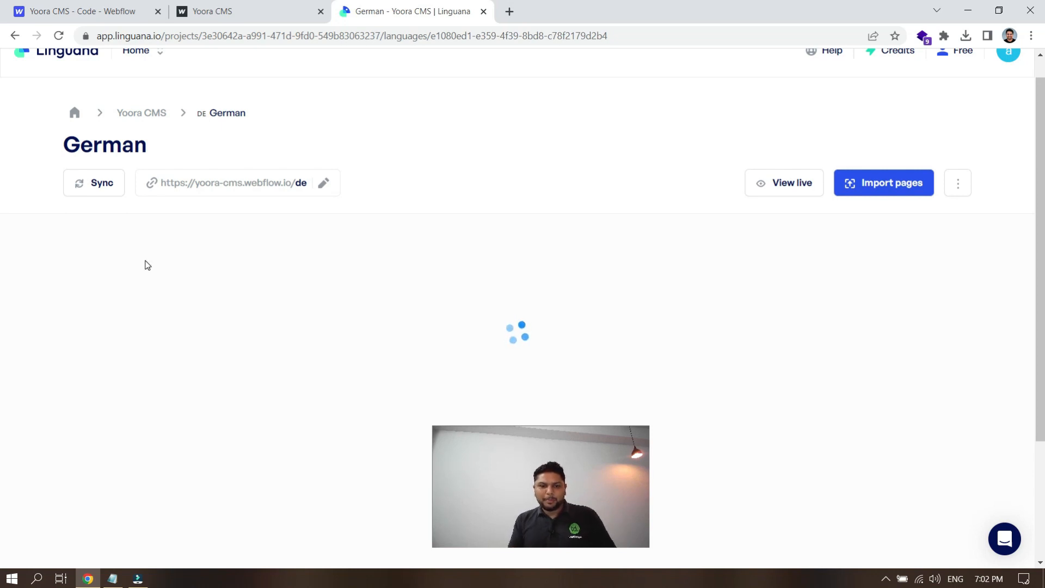
mouse_move(192, 91)
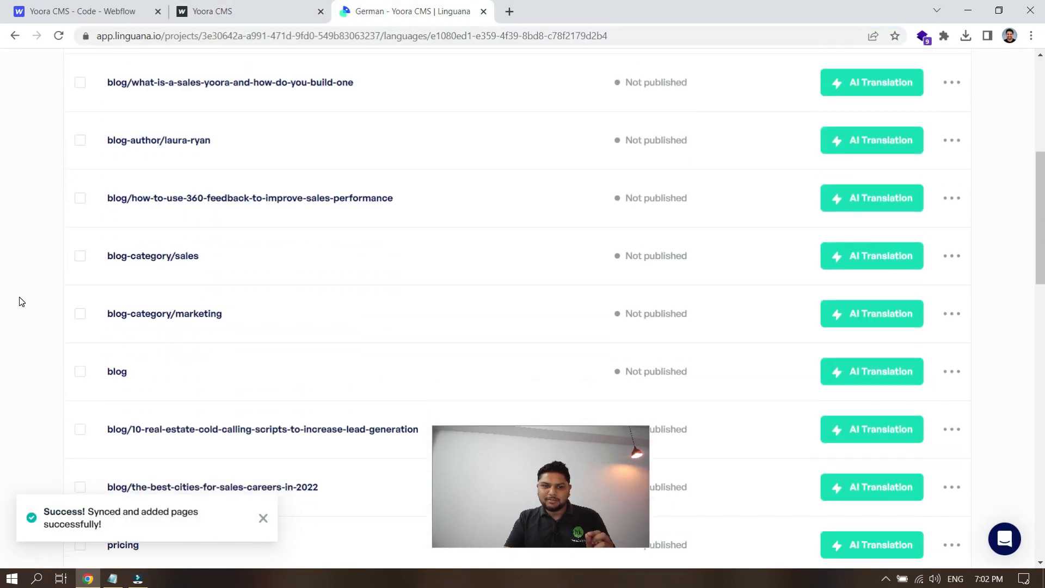
scroll("down", 3)
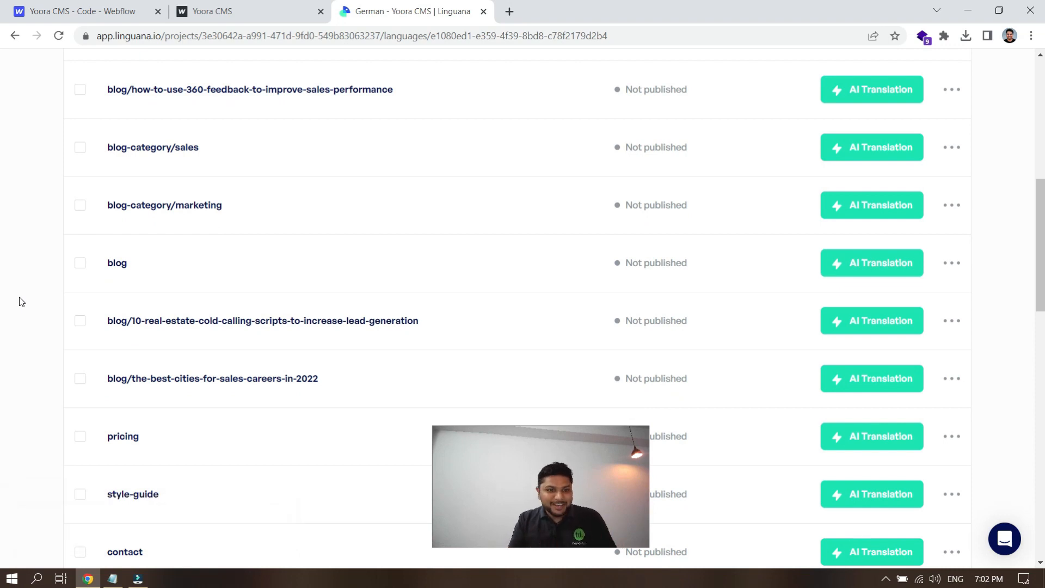
scroll("down", 3)
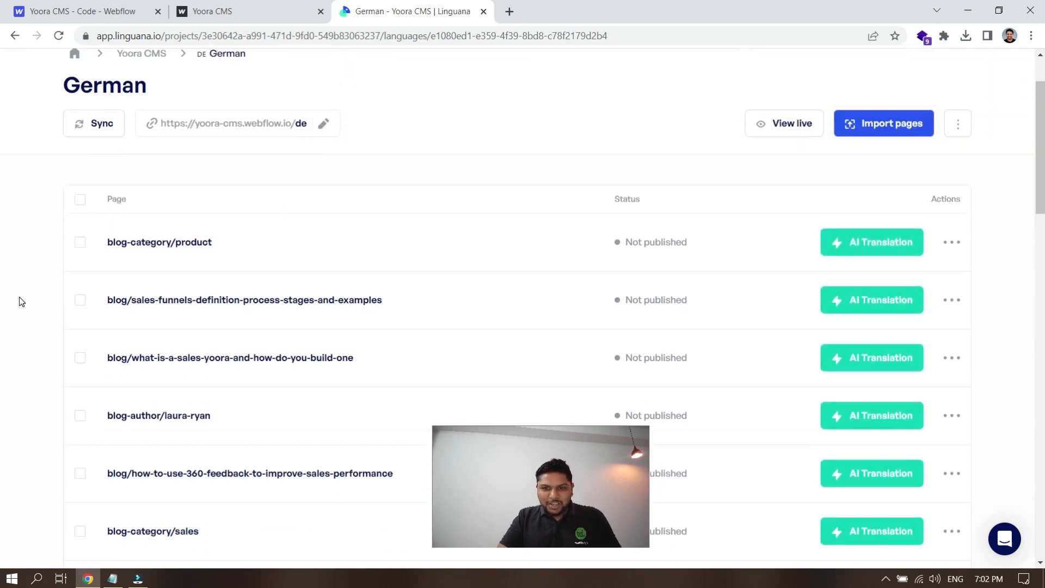
scroll("down", 3)
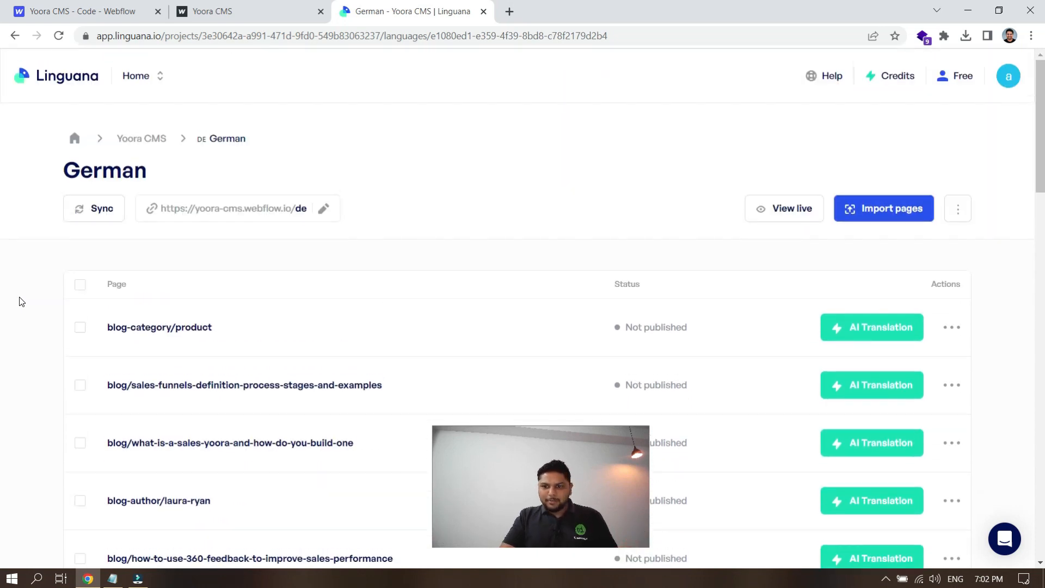
scroll("down", 3)
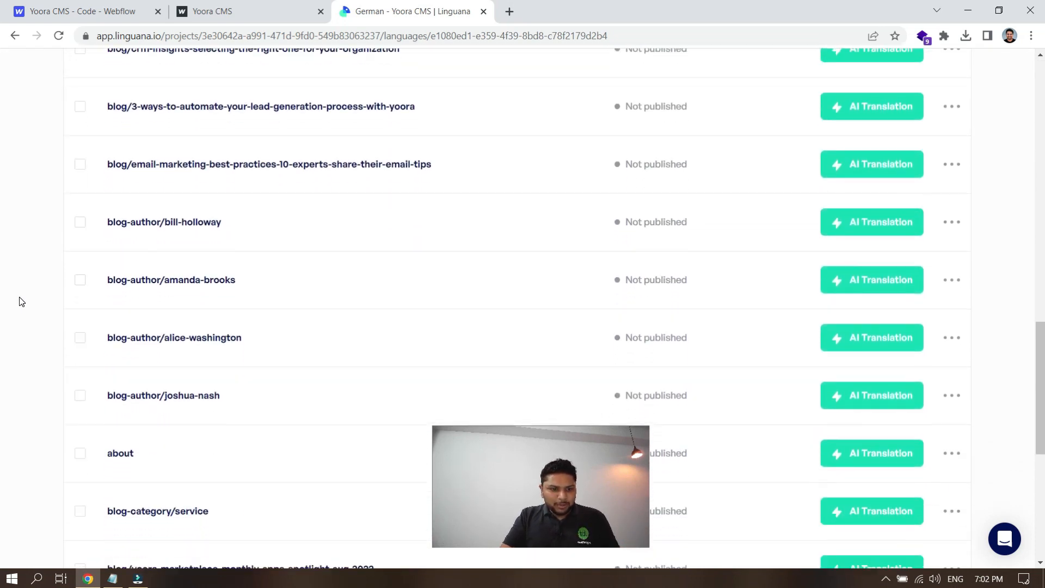
scroll("down", 3)
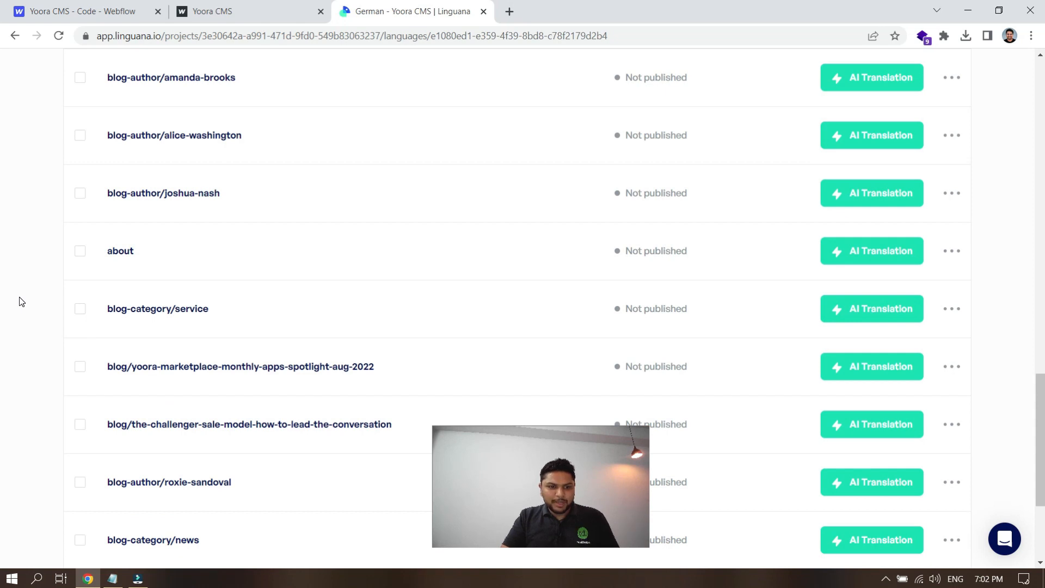
mouse_move(120, 255)
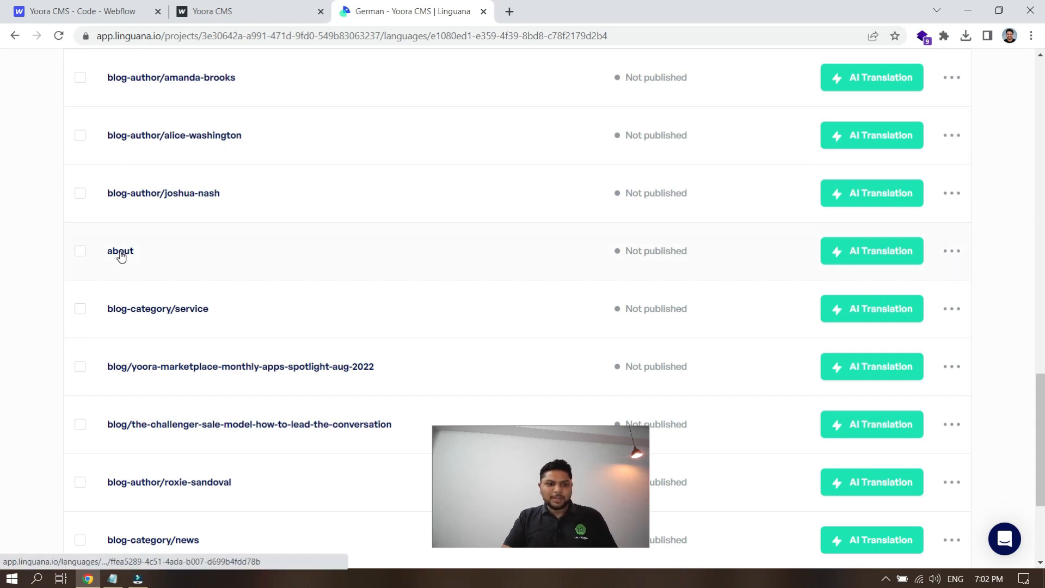
Step: Enter 'Abota Us' as the About page's German Page Title translation and bring up Publish
left_click(120, 250)
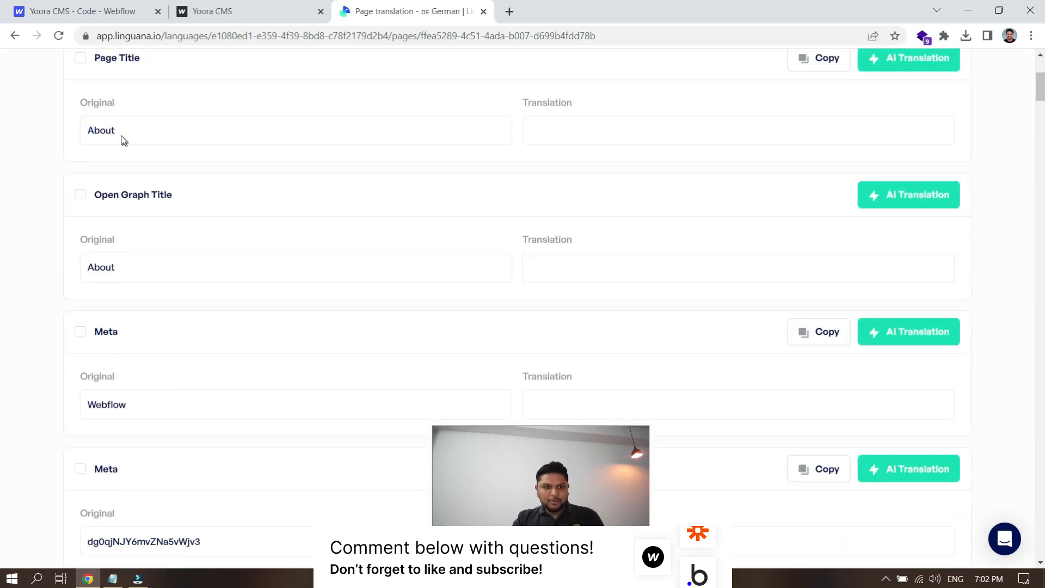
scroll("down", 3)
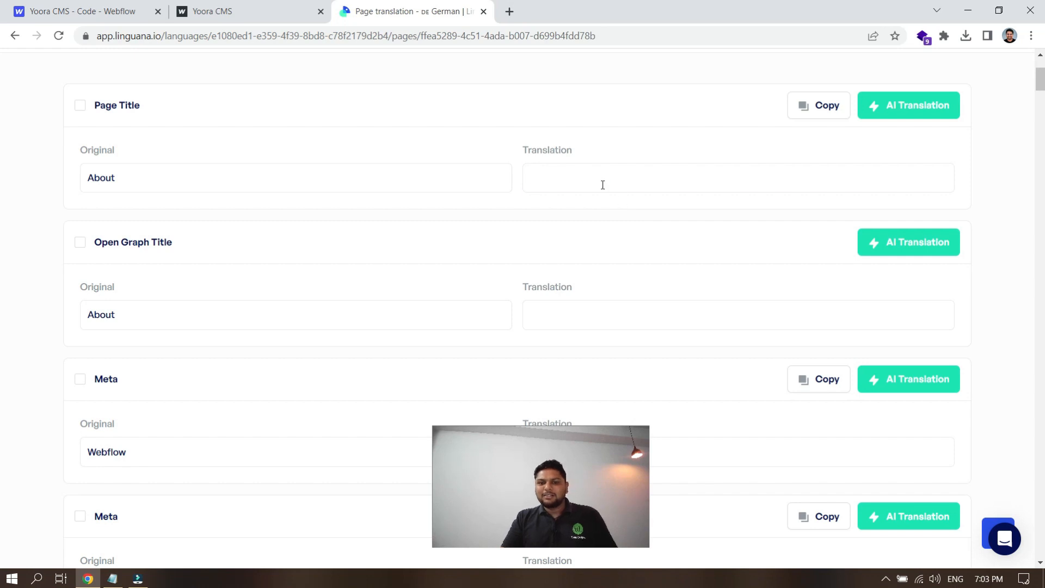
left_click(737, 177)
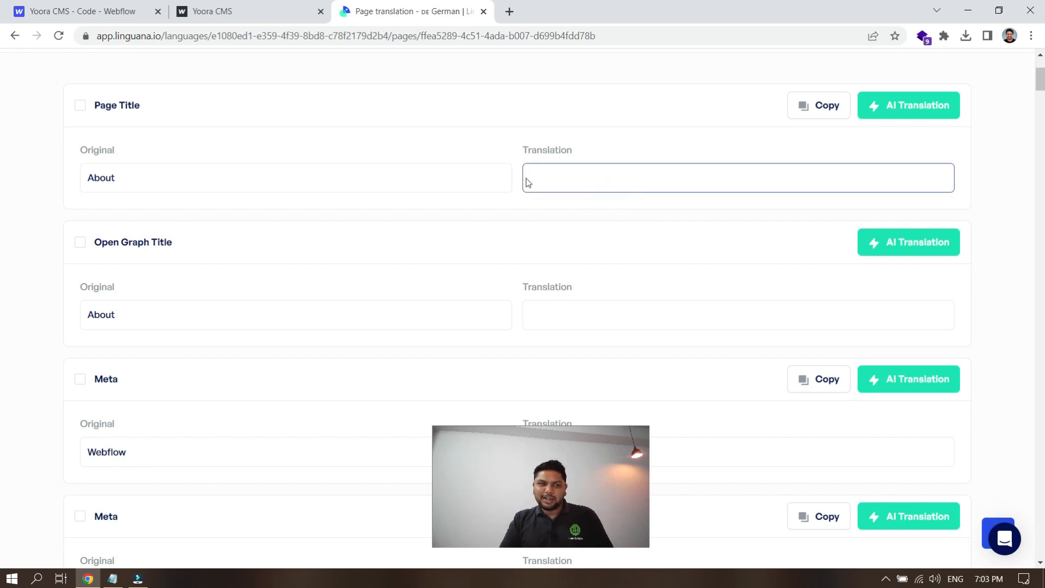
left_click(79, 105)
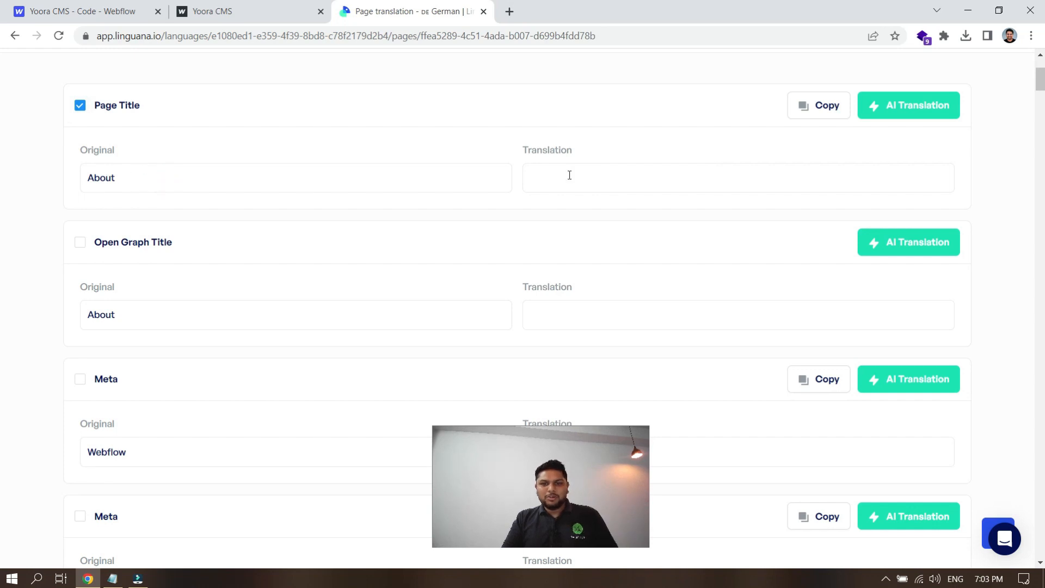
type("Abota Us")
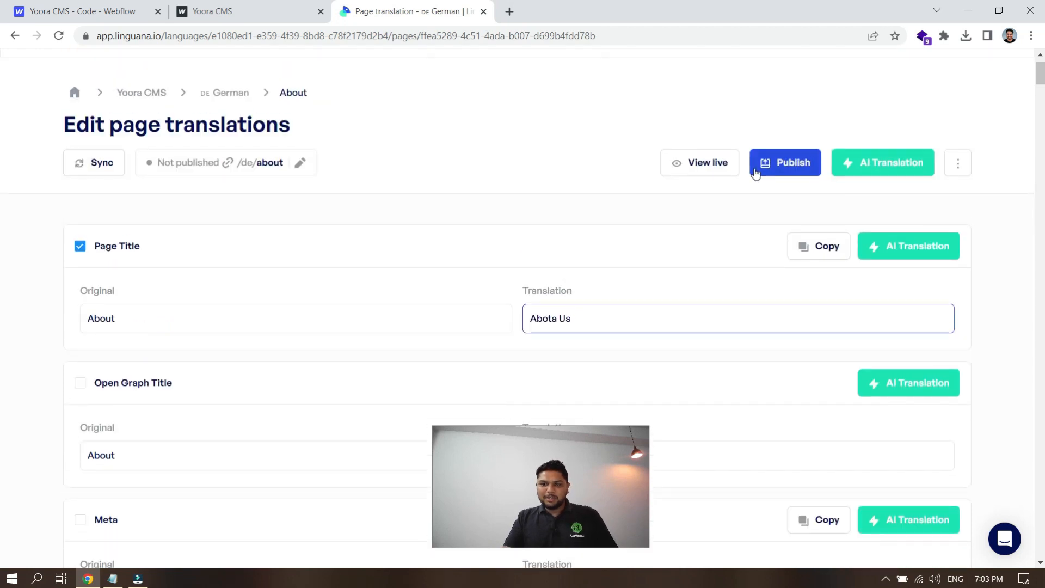
left_click(784, 162)
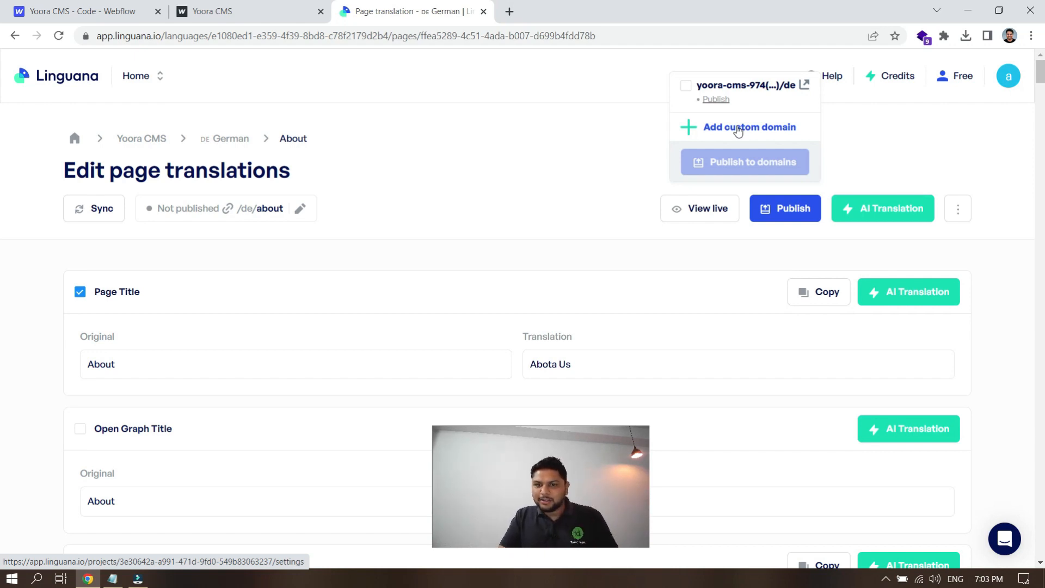
Step: Publish the German About page to the yoora-cms-974 domain and view /de/about live
left_click(684, 85)
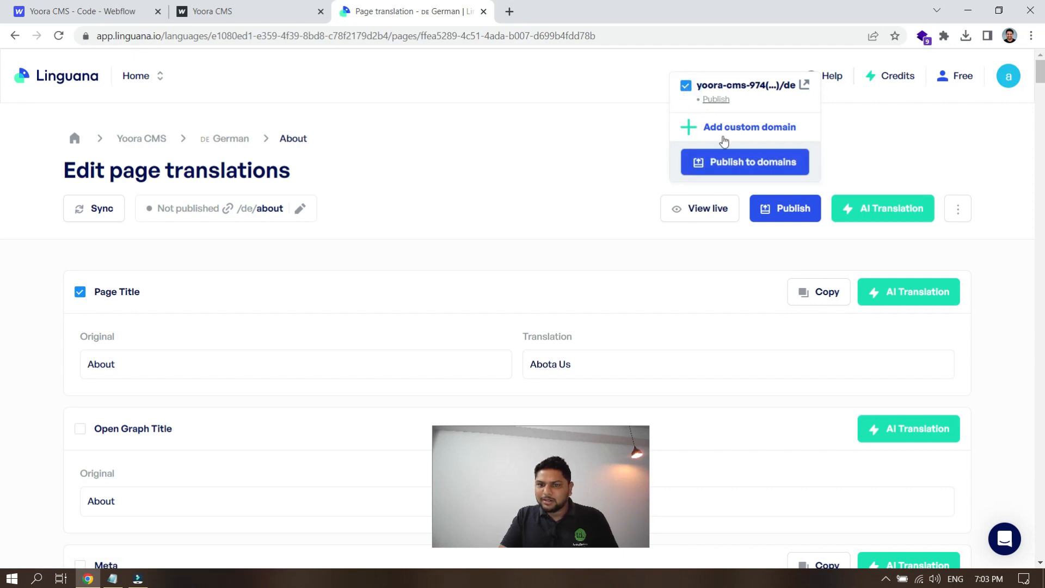
left_click(744, 161)
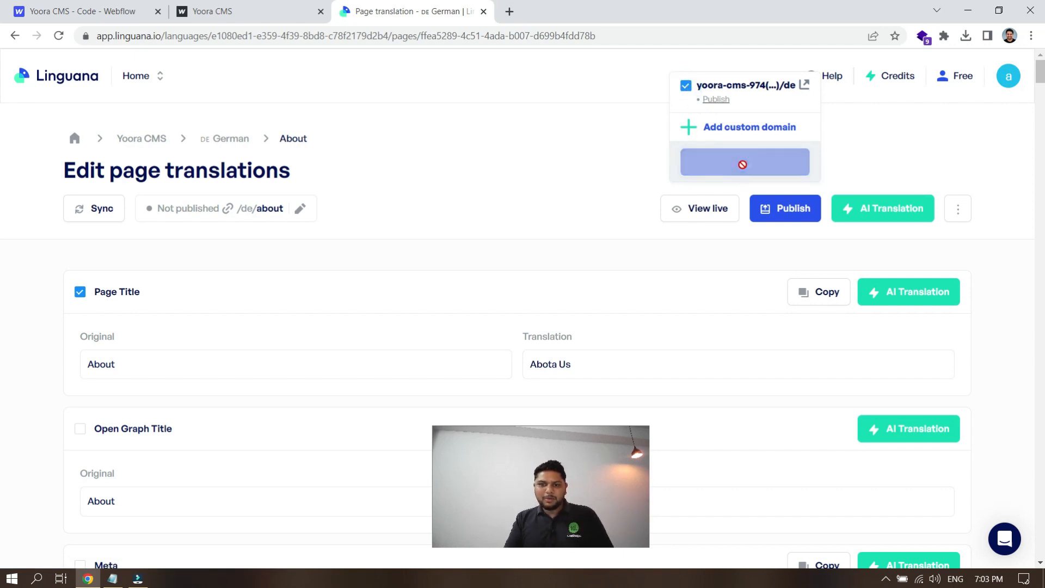
left_click(744, 161)
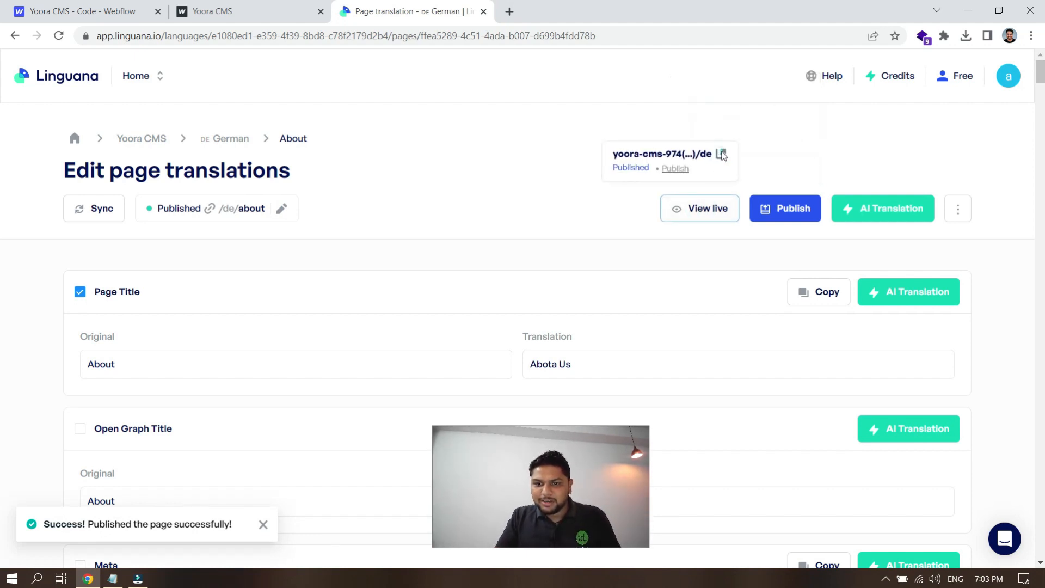
left_click(721, 153)
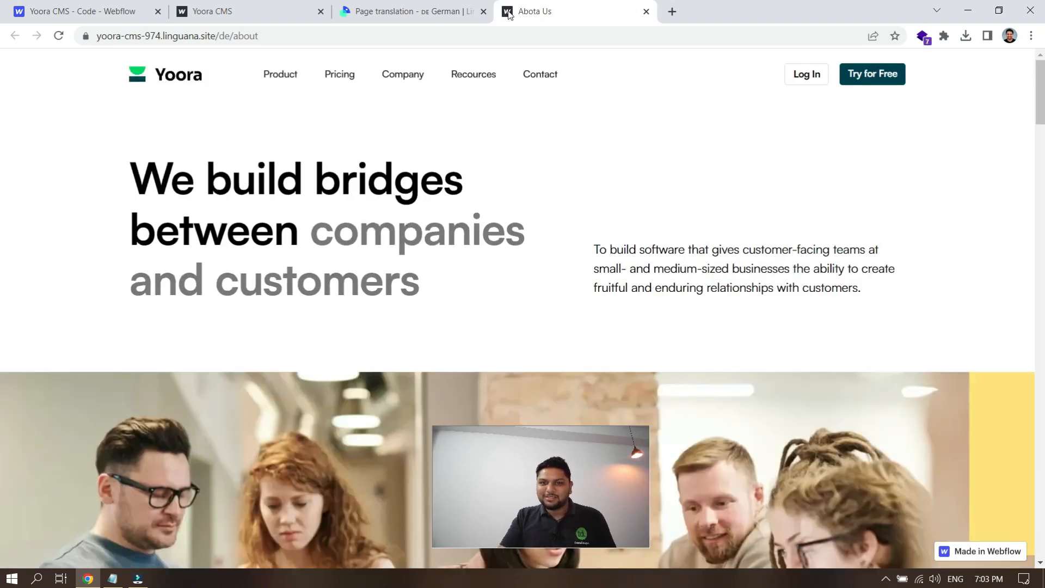
Step: Compare the live 'Abota Us' tab title with the Page Title translation back in Linguana
left_click(400, 11)
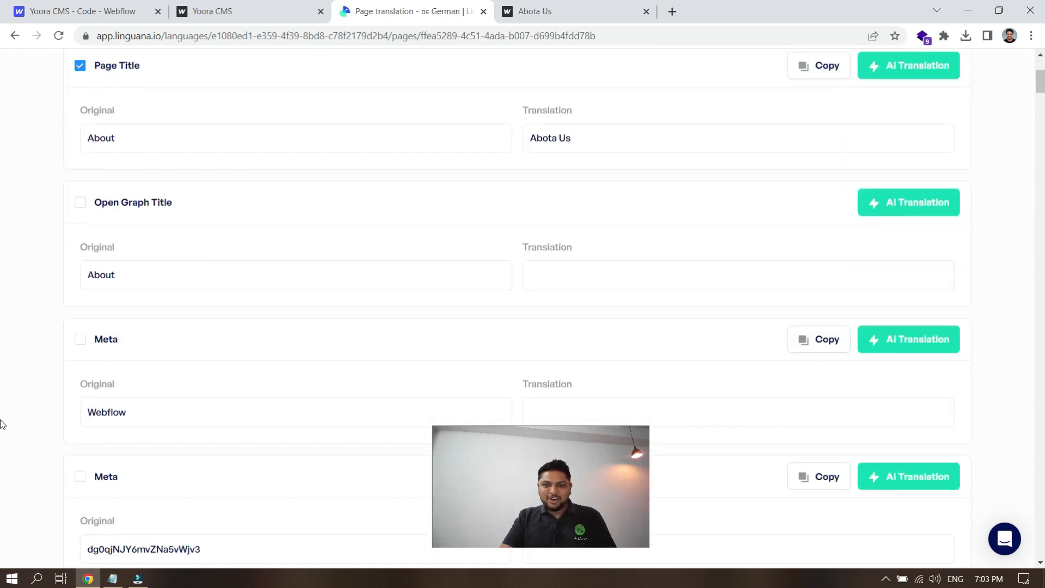
scroll("down", 3)
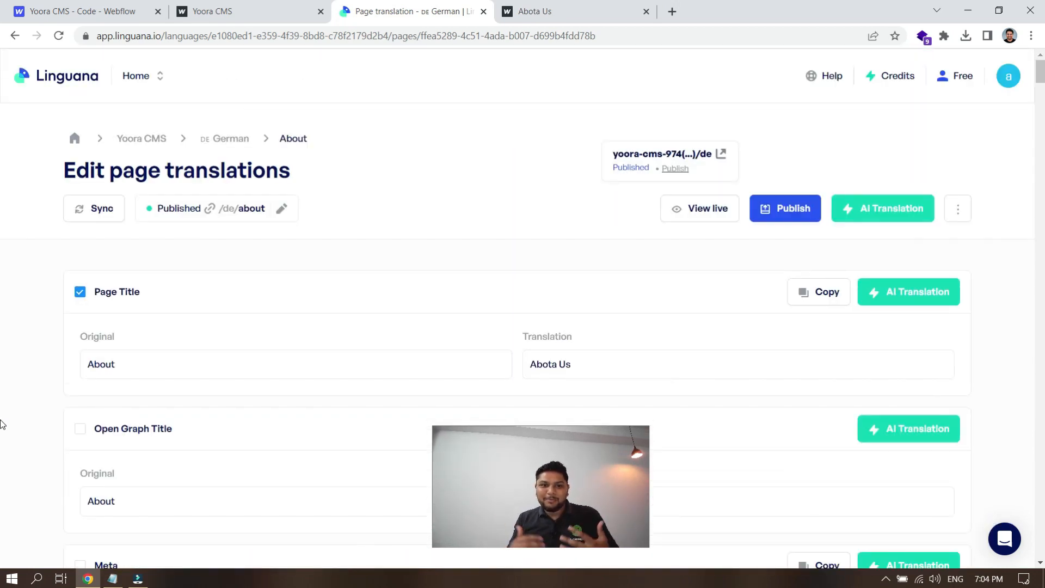
scroll("down", 3)
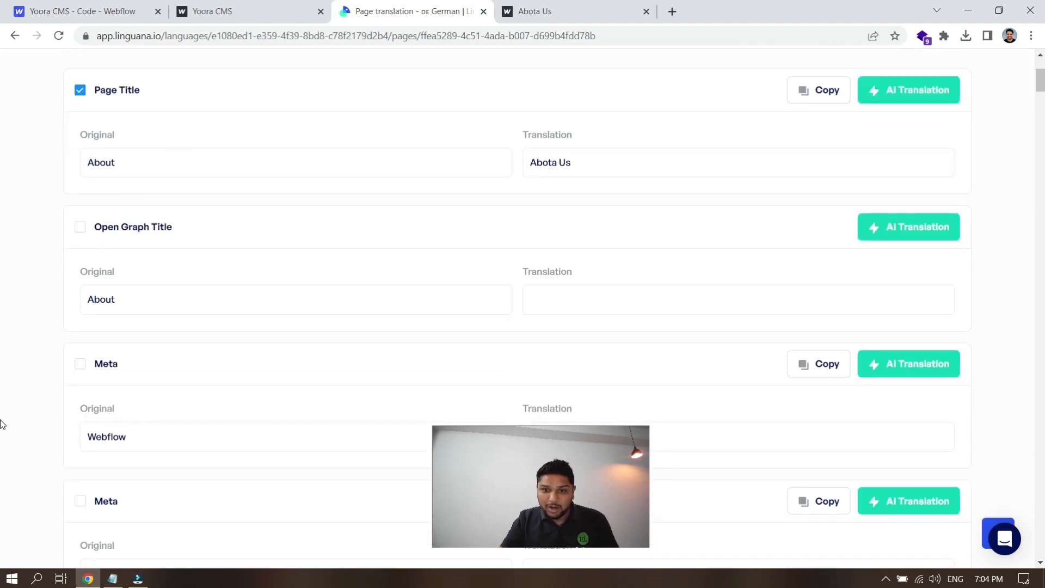
mouse_move(581, 6)
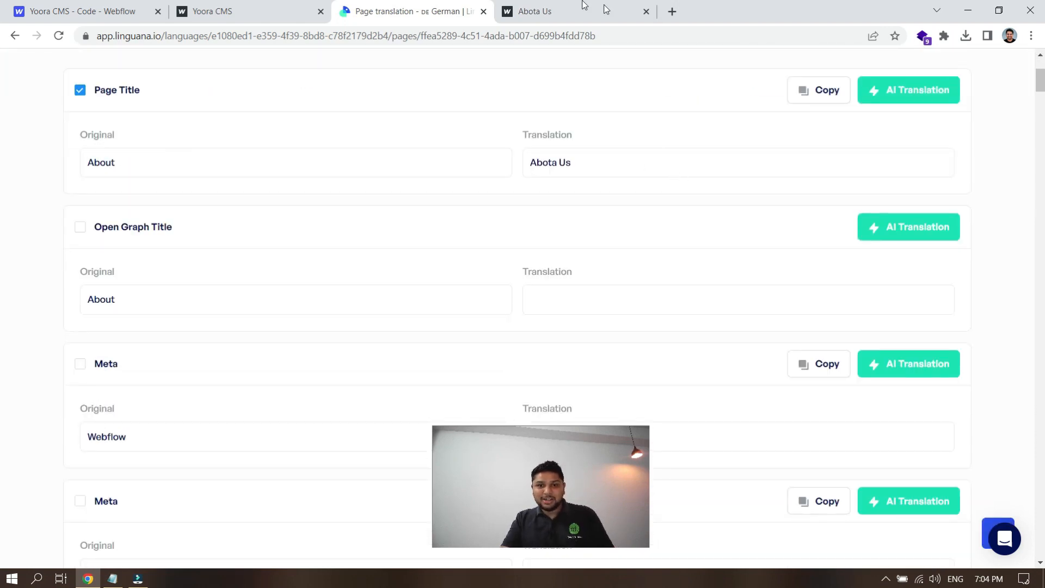
left_click(533, 11)
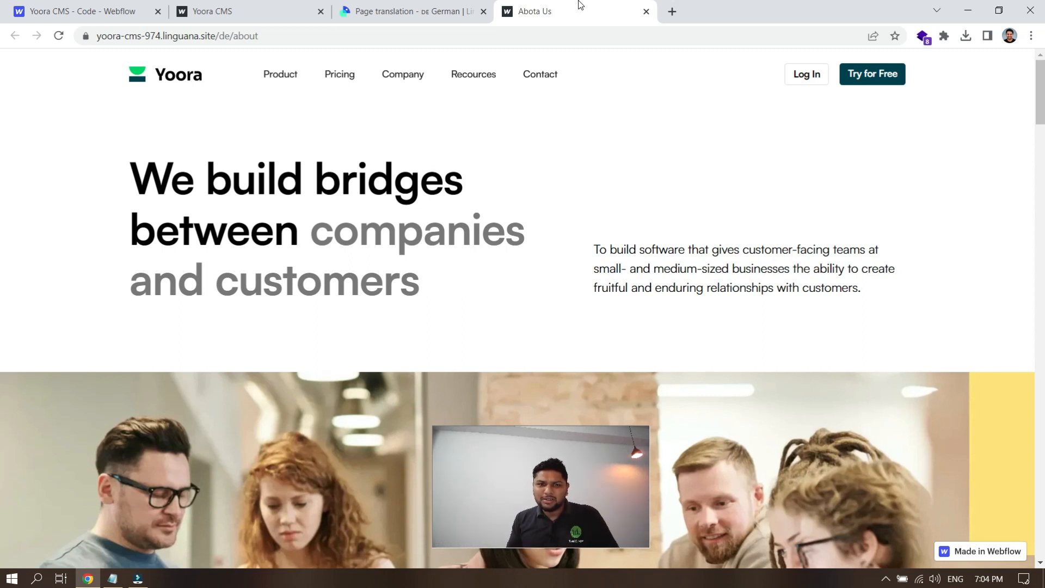
left_click(399, 11)
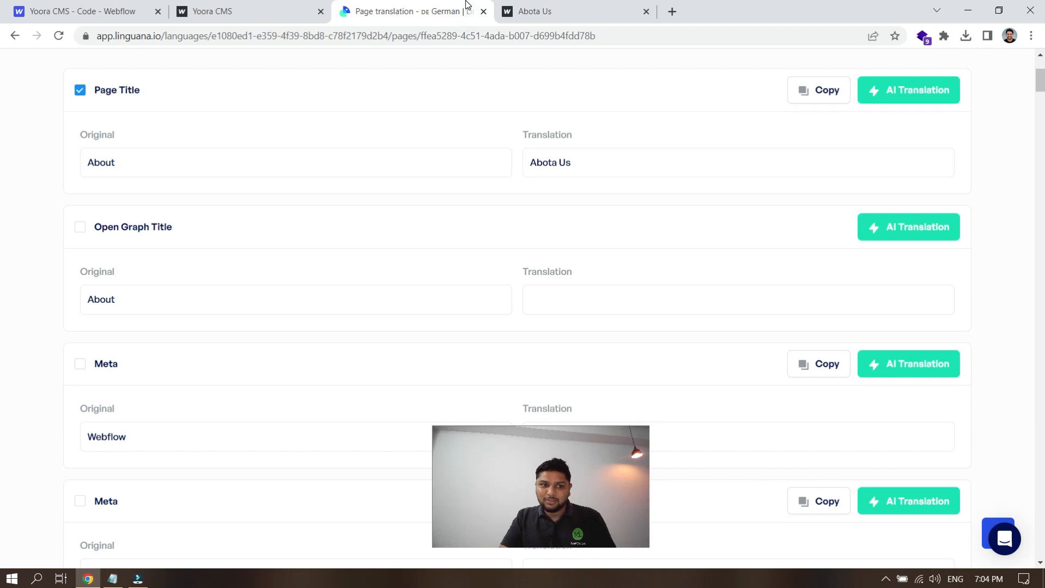